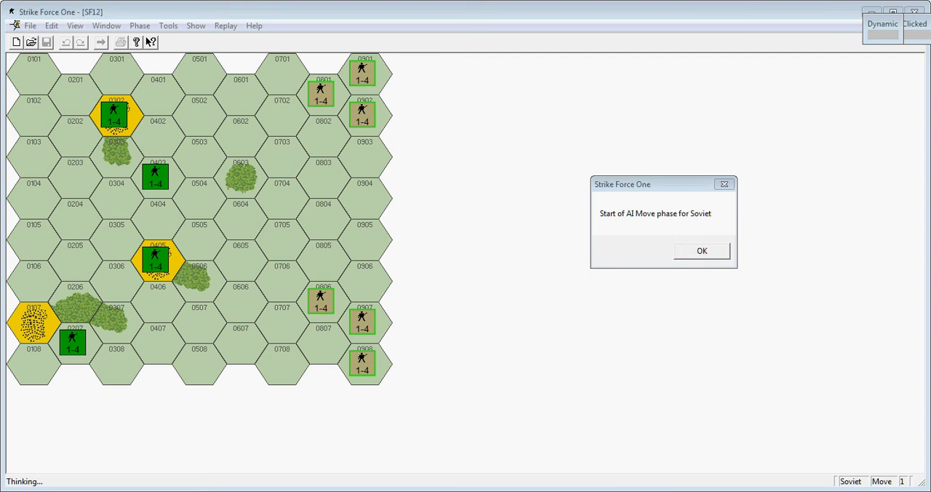
mouse_move(422, 288)
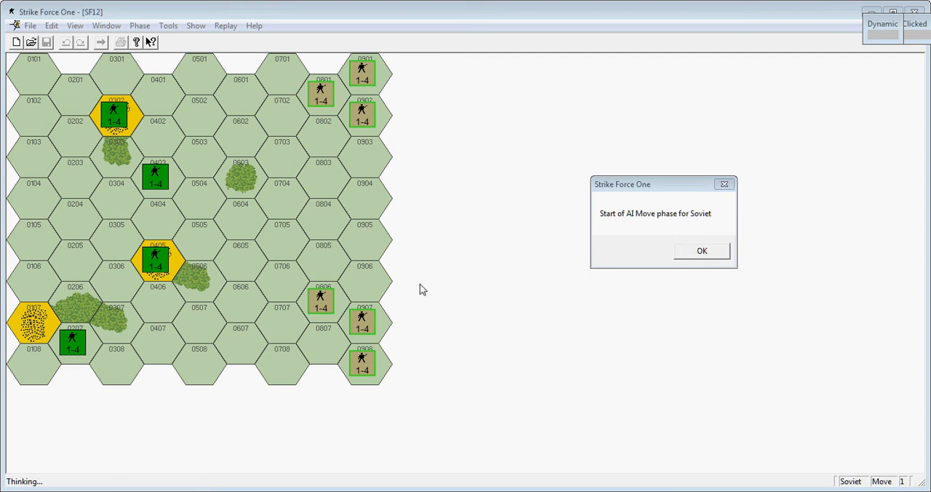
mouse_move(562, 92)
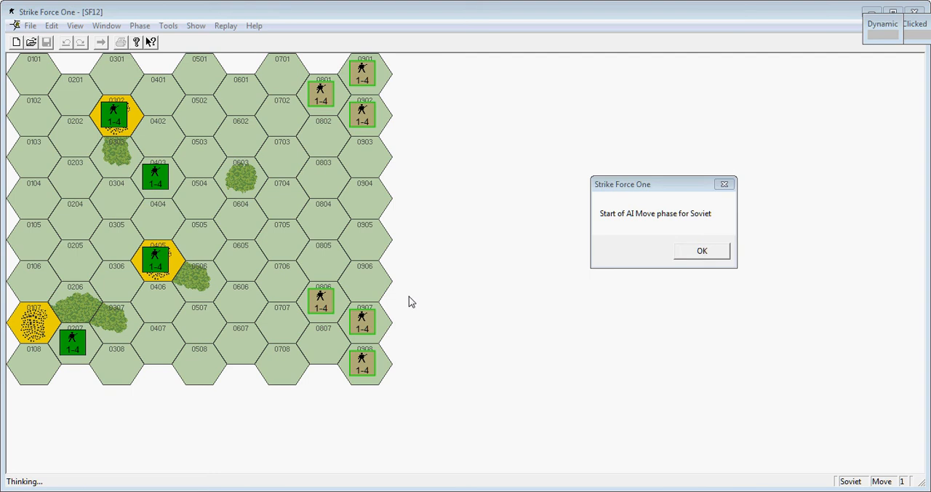
mouse_move(777, 183)
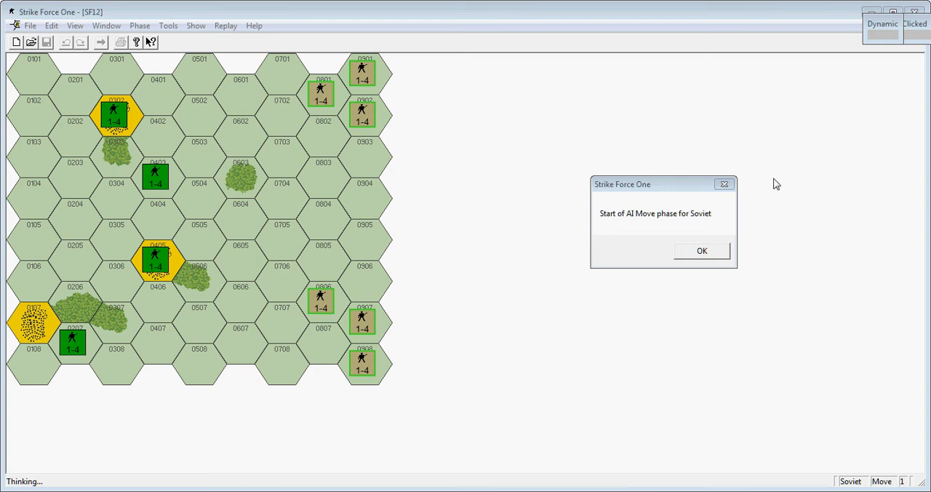
mouse_move(744, 206)
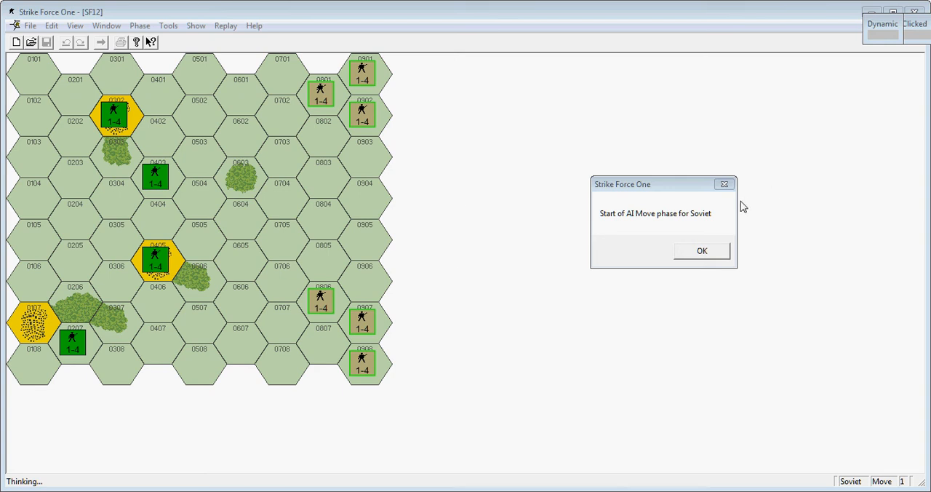
mouse_move(697, 259)
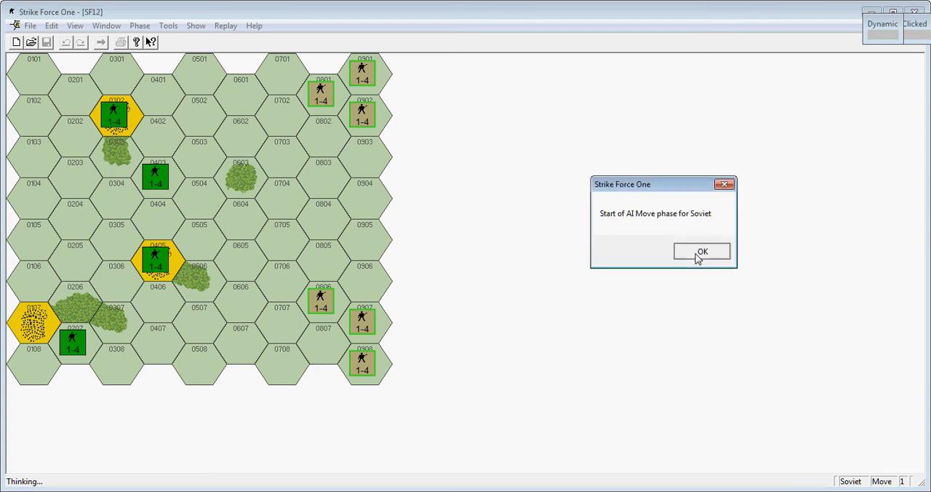
- Acknowledge the Soviet AI move phase so its units advance beside the US pieces
click(701, 250)
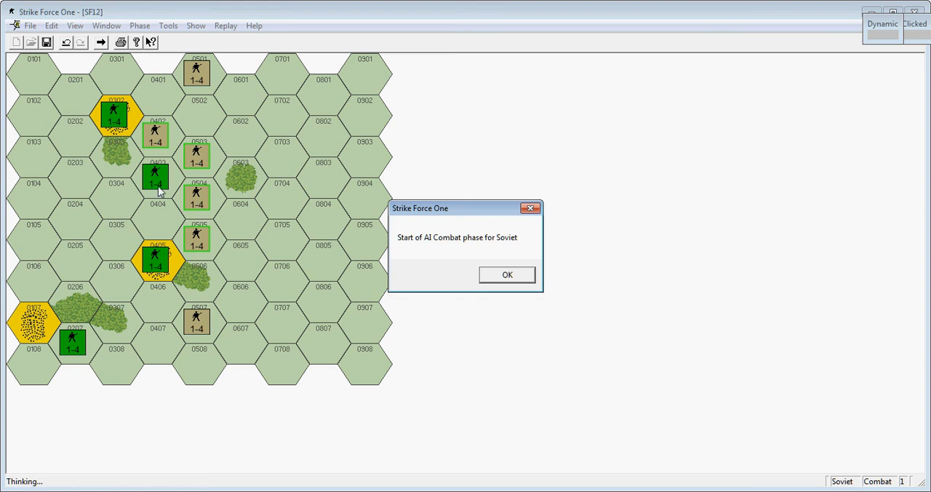
mouse_move(158, 189)
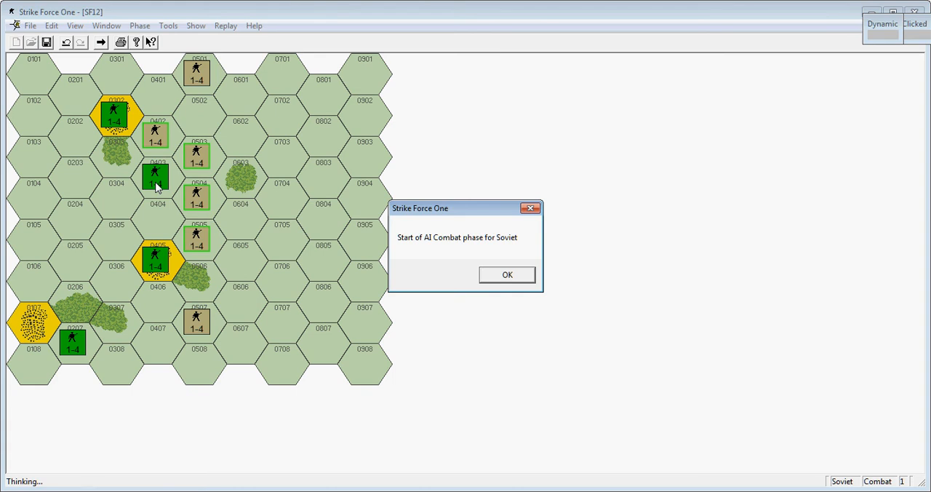
mouse_move(108, 210)
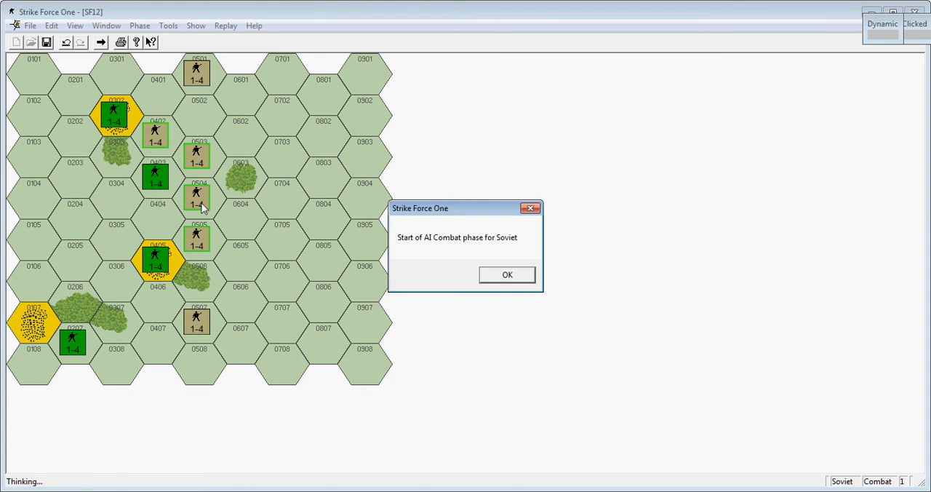
mouse_move(157, 206)
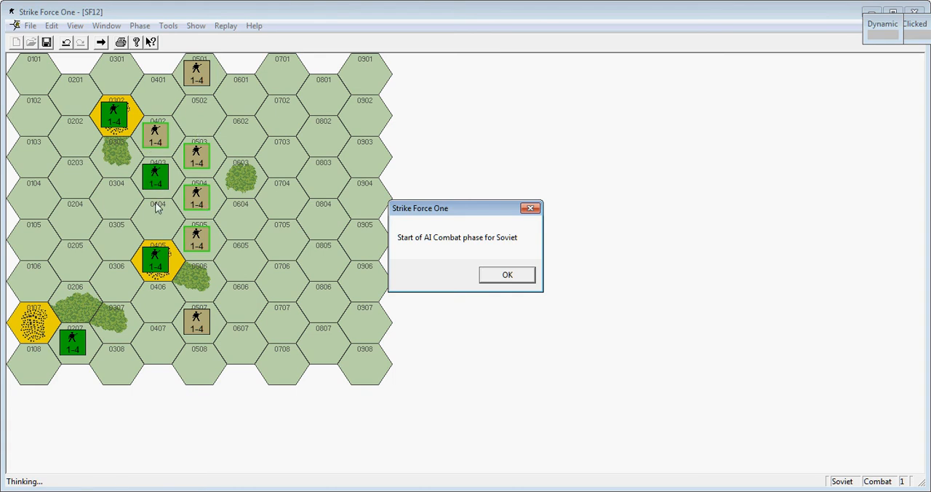
mouse_move(201, 207)
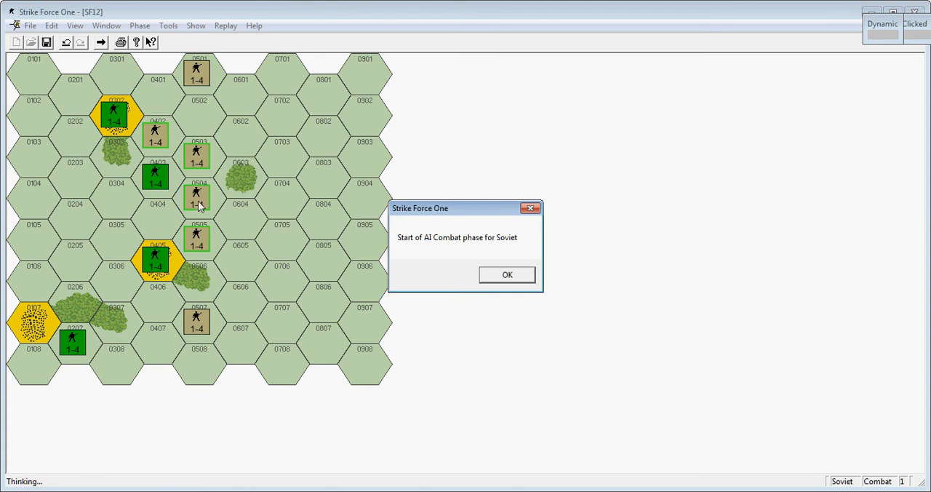
mouse_move(255, 227)
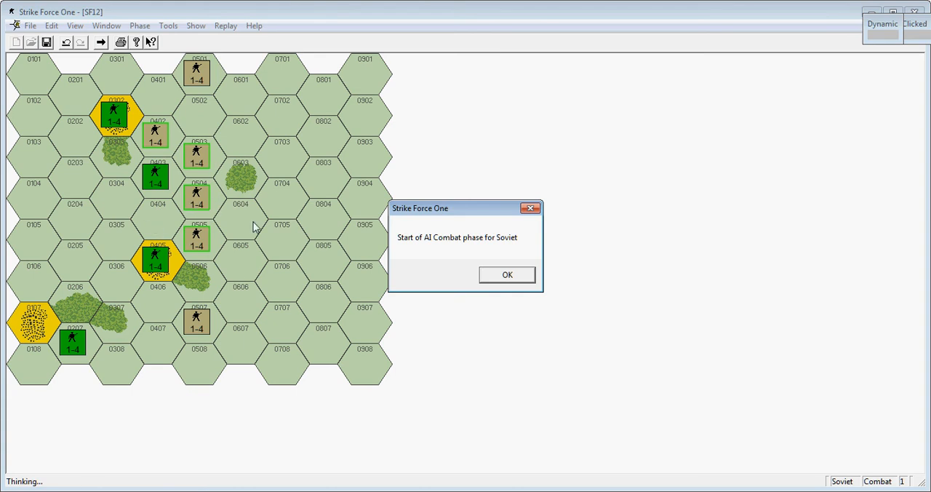
mouse_move(154, 220)
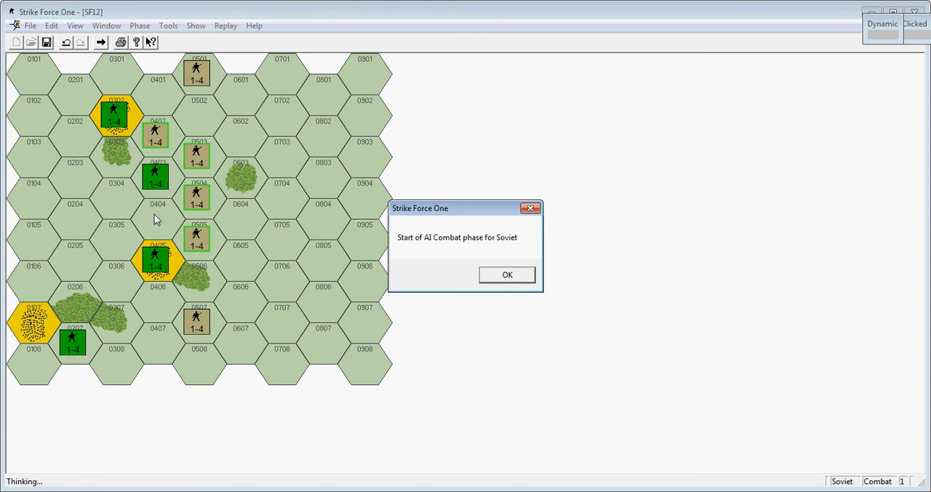
mouse_move(115, 139)
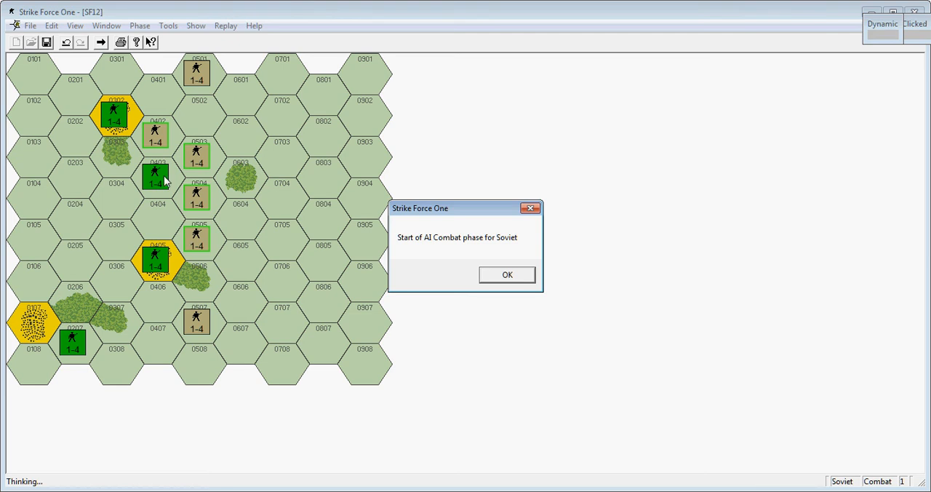
mouse_move(161, 198)
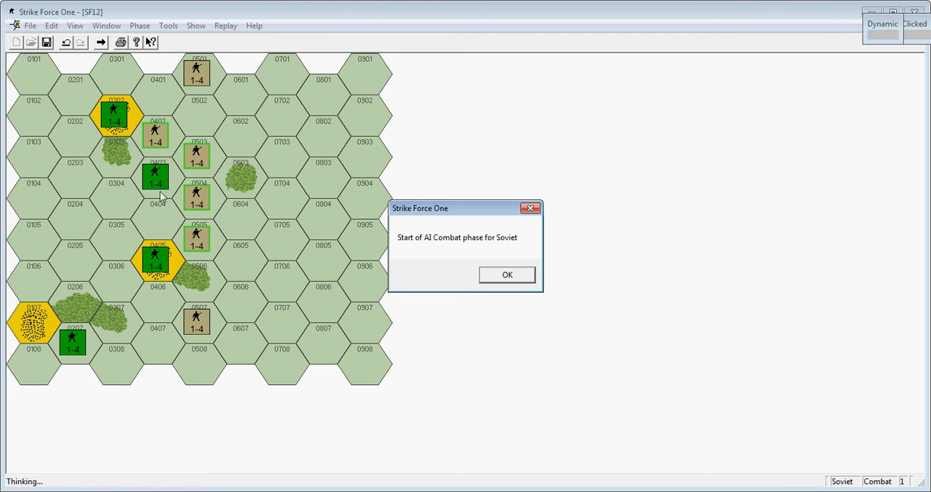
mouse_move(364, 186)
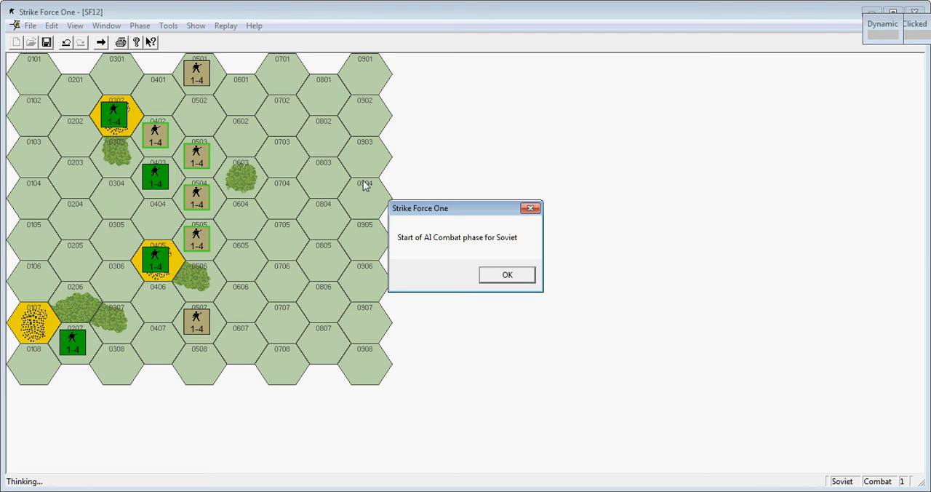
mouse_move(483, 320)
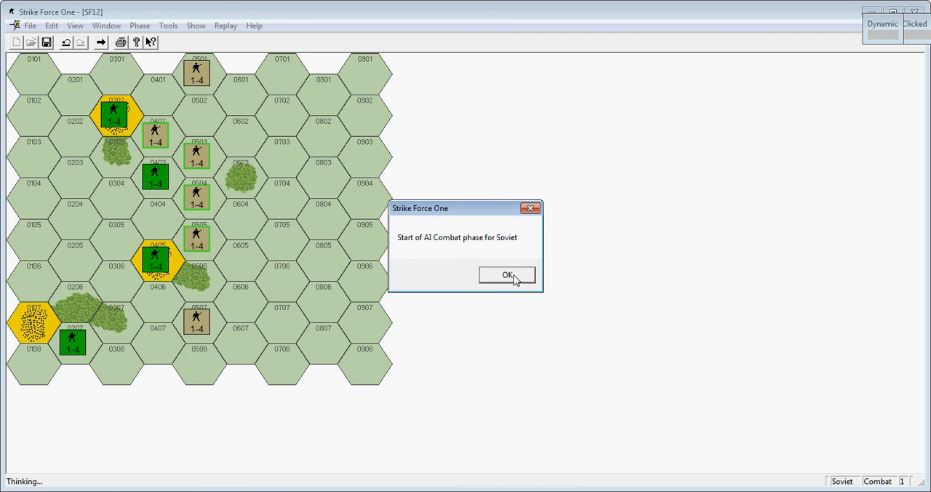
- Acknowledge the Soviet combat phase and accept the defender-retreat result pushing a US unit back
click(506, 275)
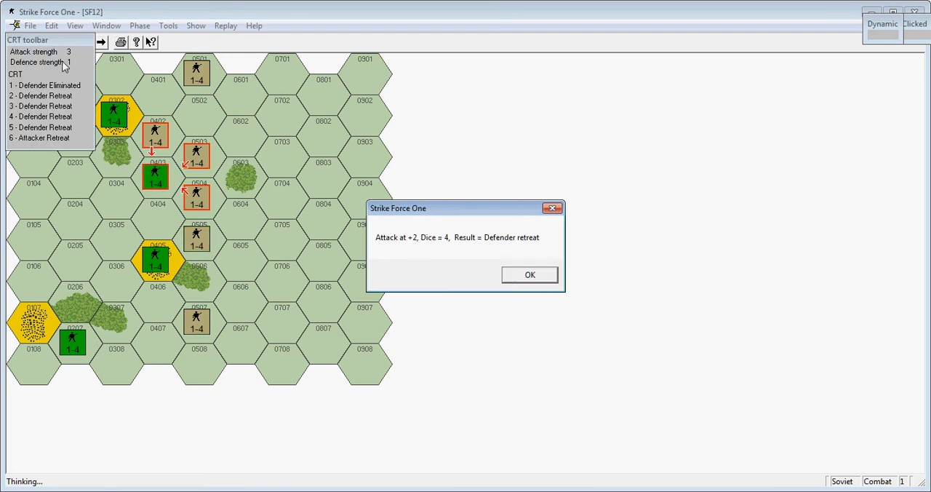
mouse_move(50, 70)
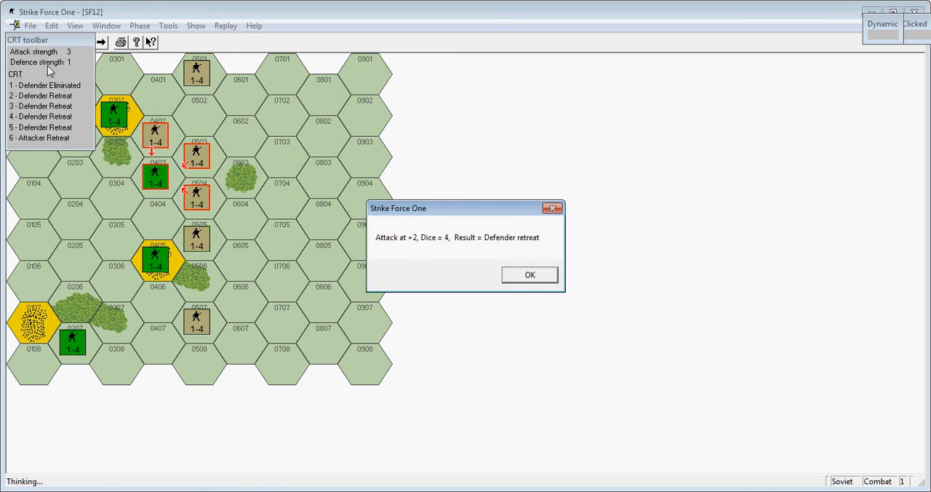
mouse_move(399, 247)
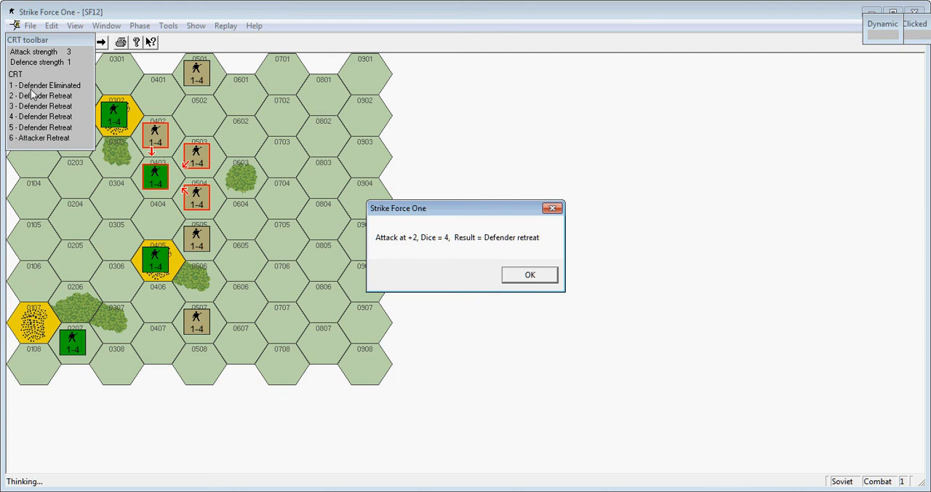
mouse_move(35, 90)
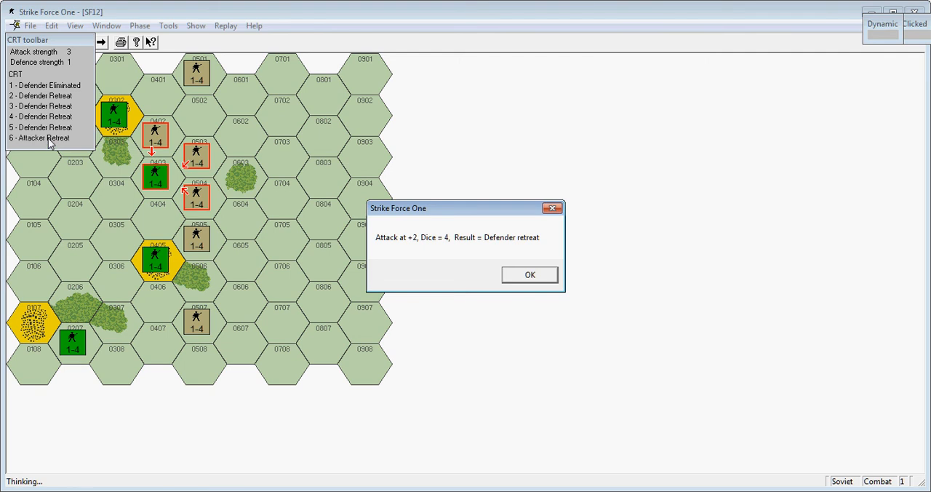
mouse_move(448, 250)
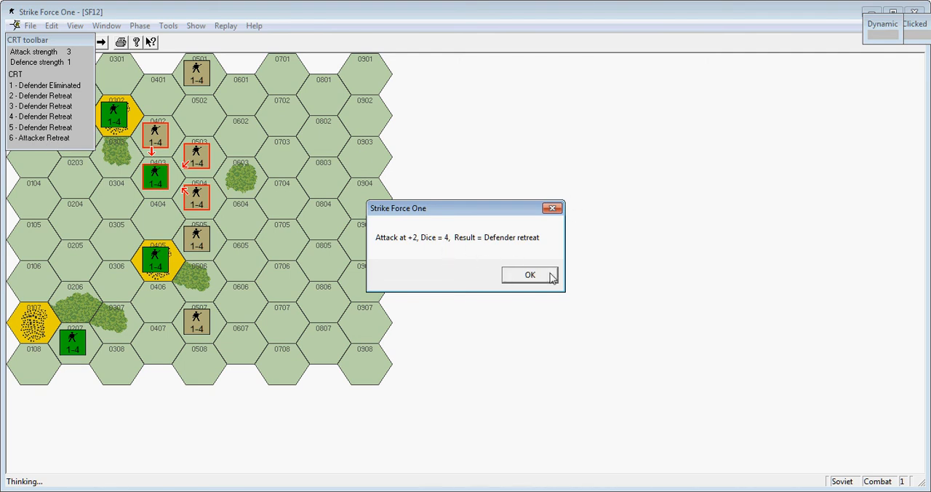
click(530, 273)
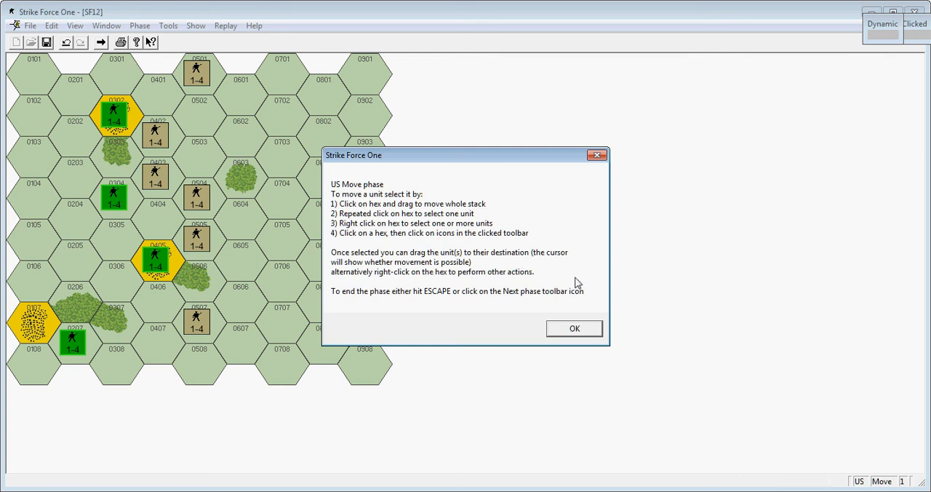
- Dismiss the US move notes, browse View and Tools, and show the Game turn track at Turn 1
click(574, 329)
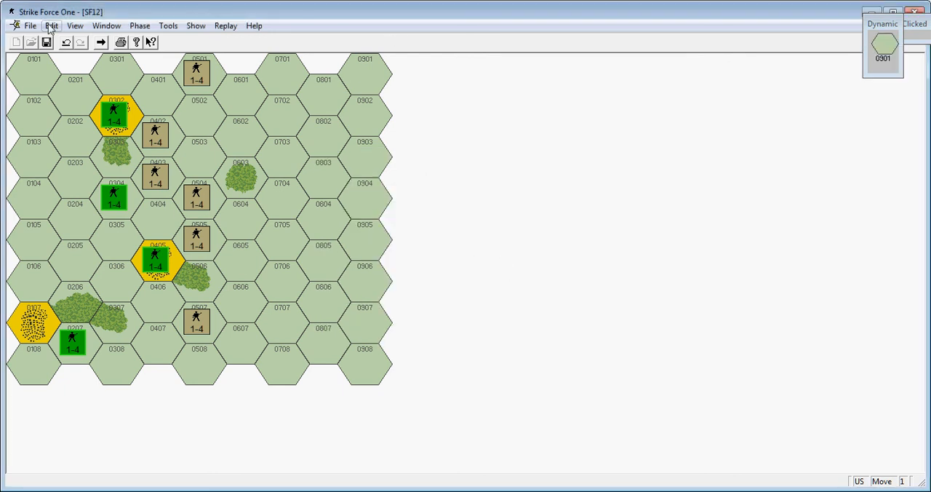
click(76, 26)
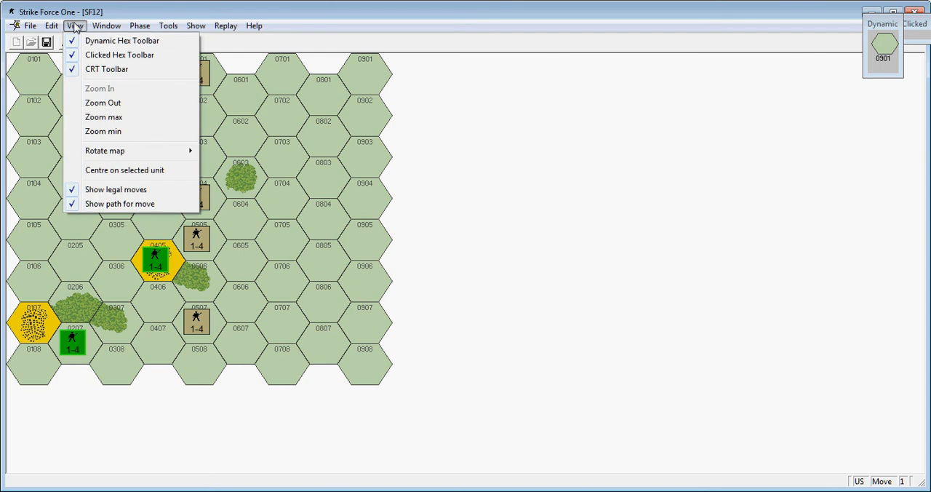
click(168, 26)
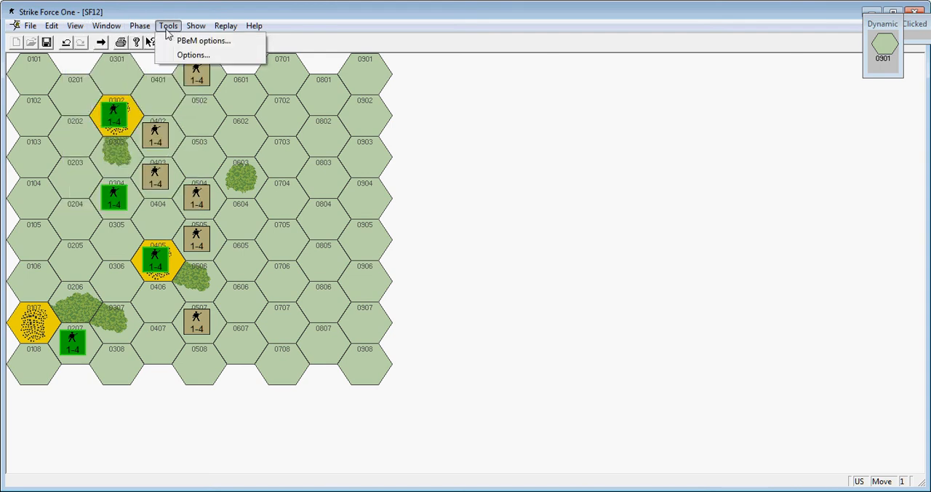
click(195, 26)
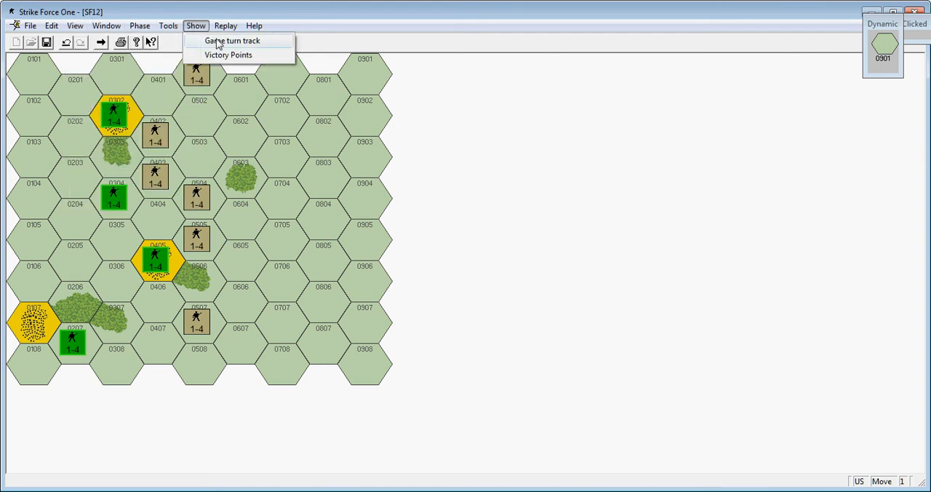
click(232, 41)
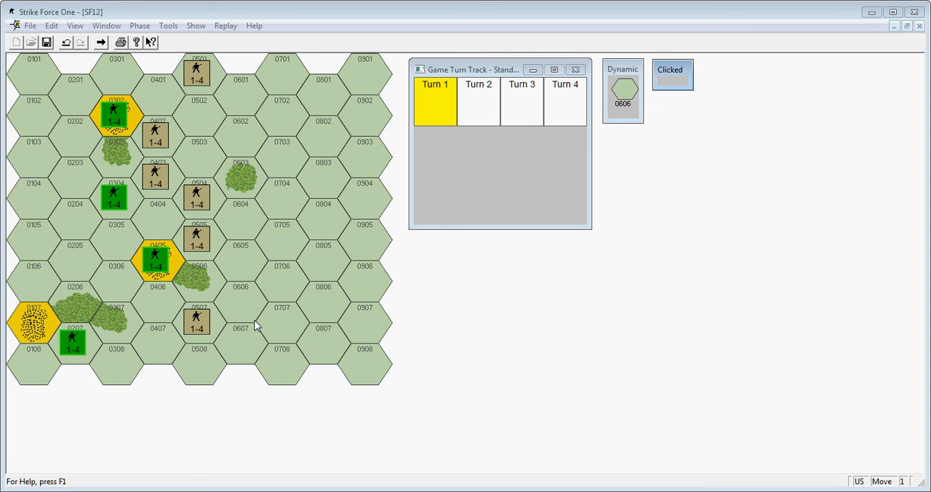
click(156, 176)
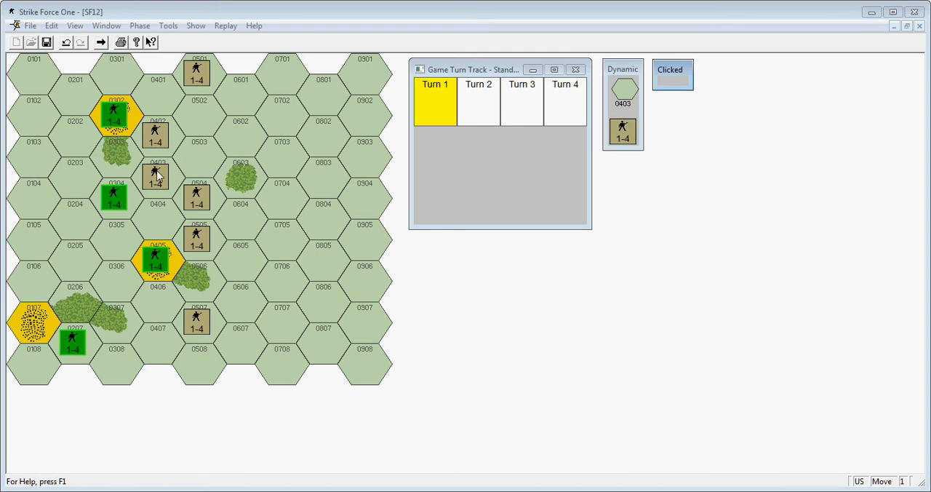
click(157, 204)
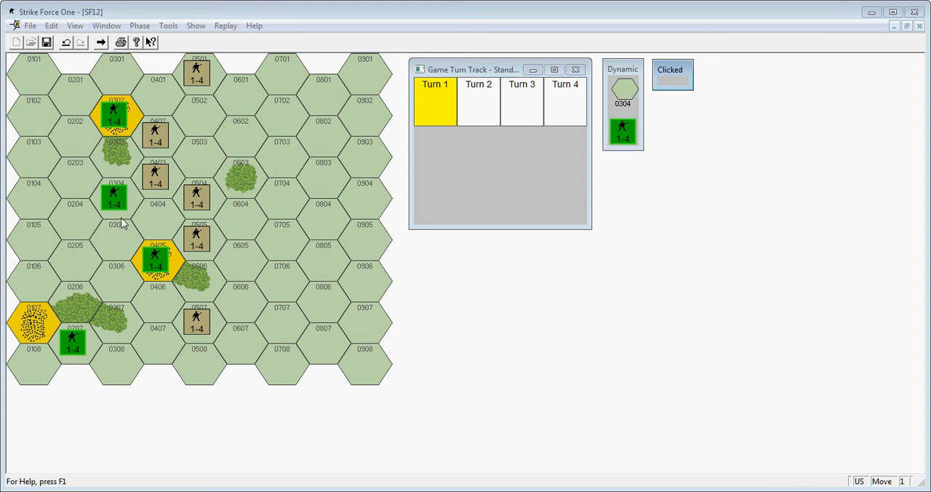
click(197, 320)
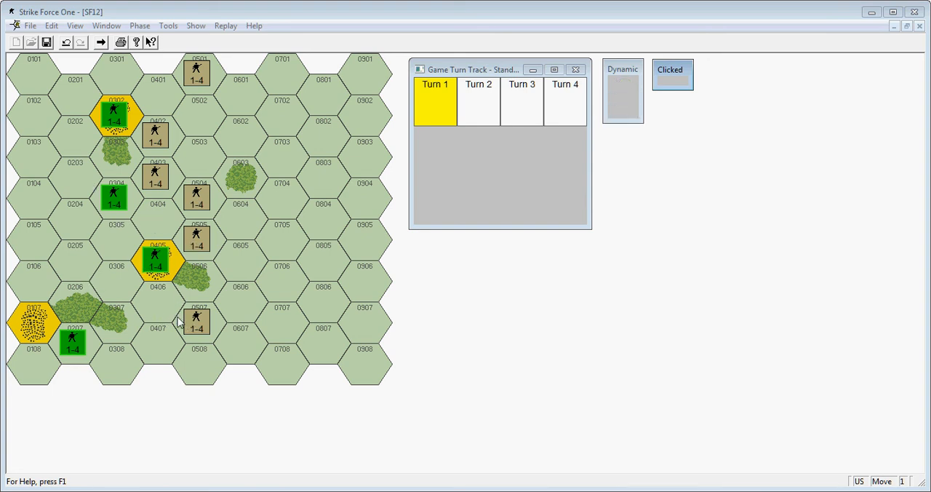
click(116, 264)
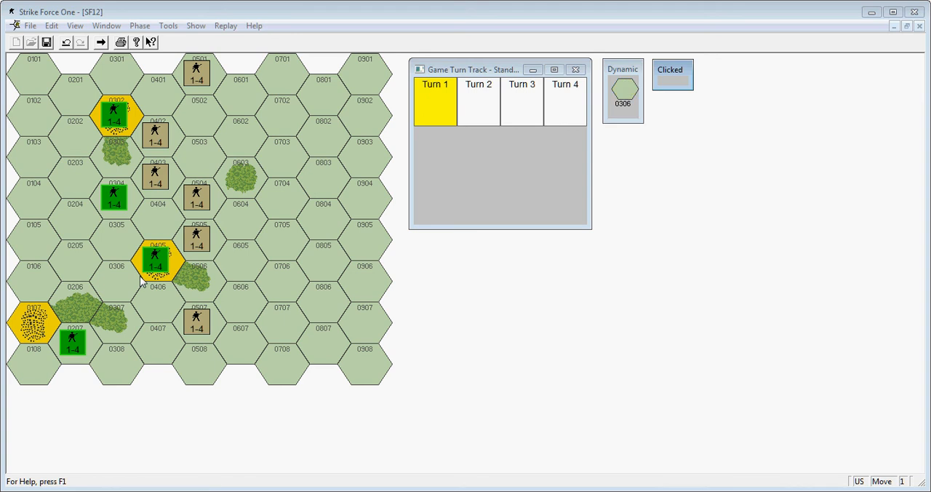
click(197, 71)
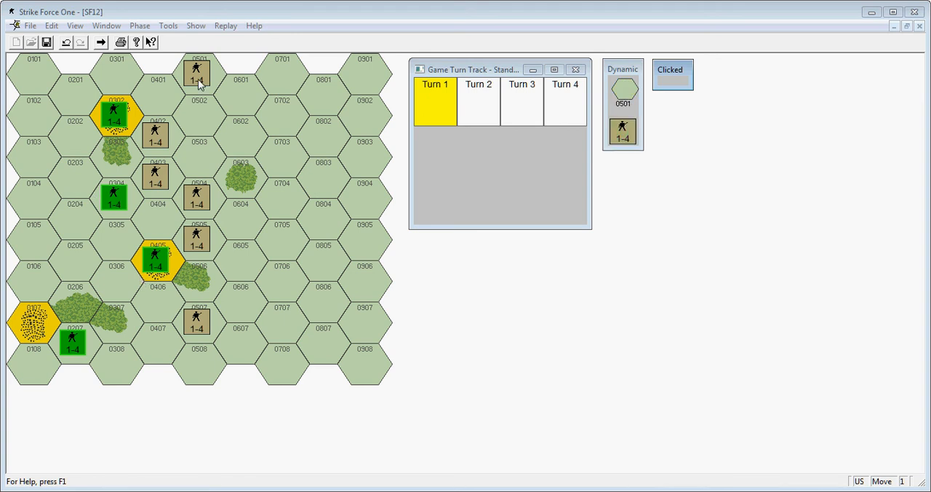
click(114, 196)
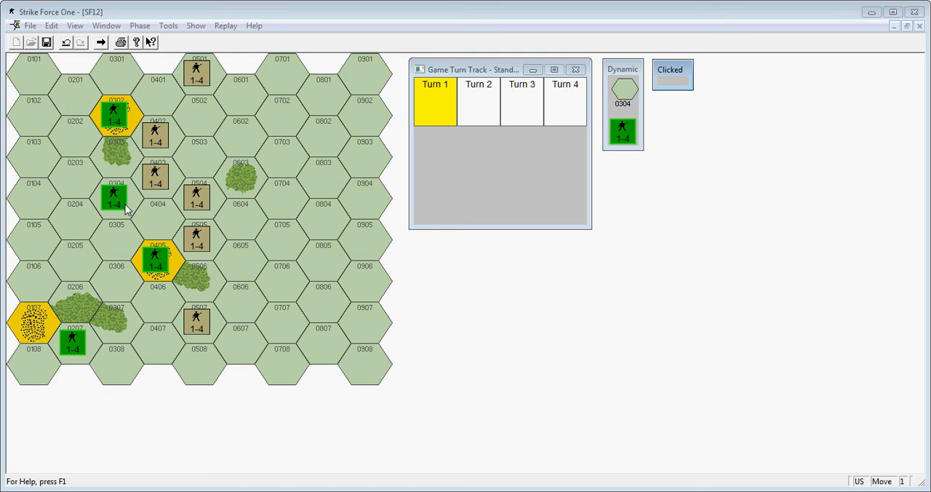
click(154, 254)
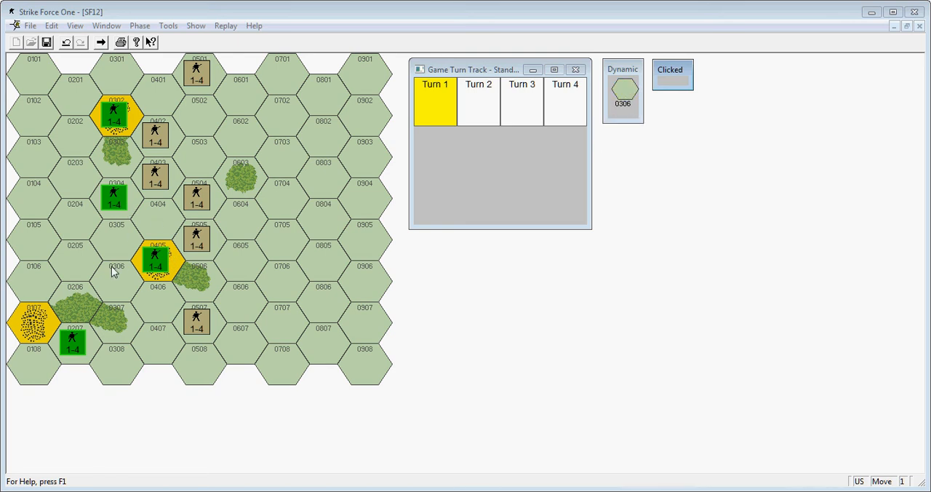
mouse_move(132, 284)
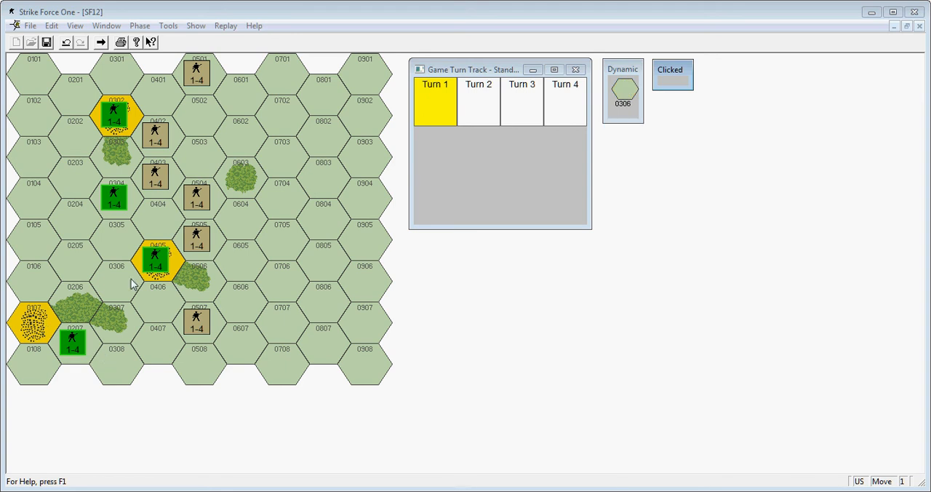
click(32, 321)
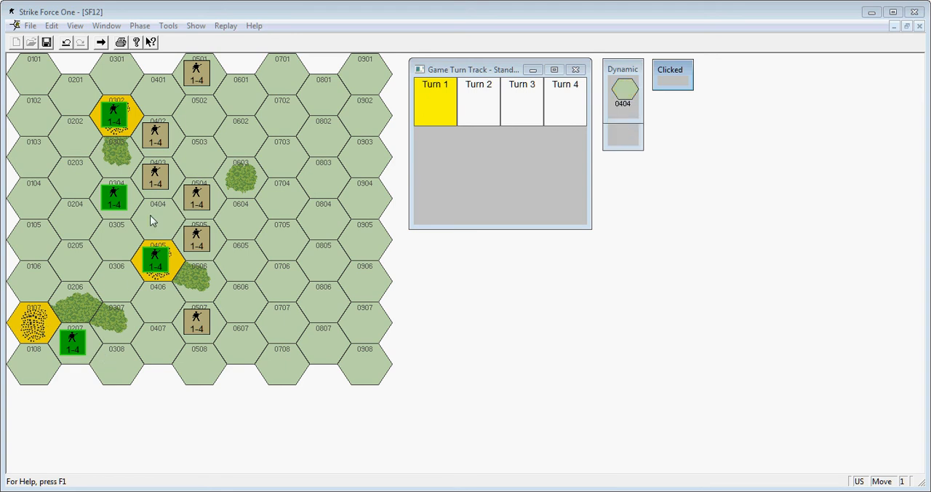
click(157, 259)
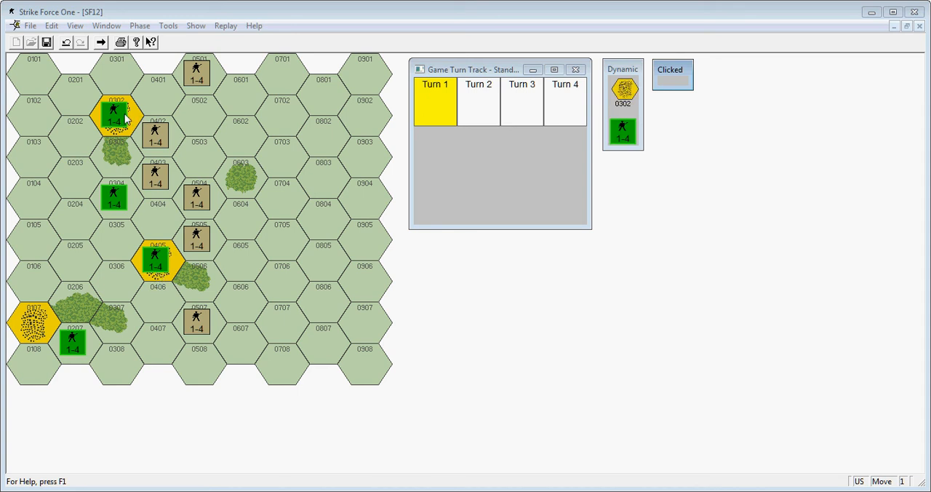
mouse_move(116, 115)
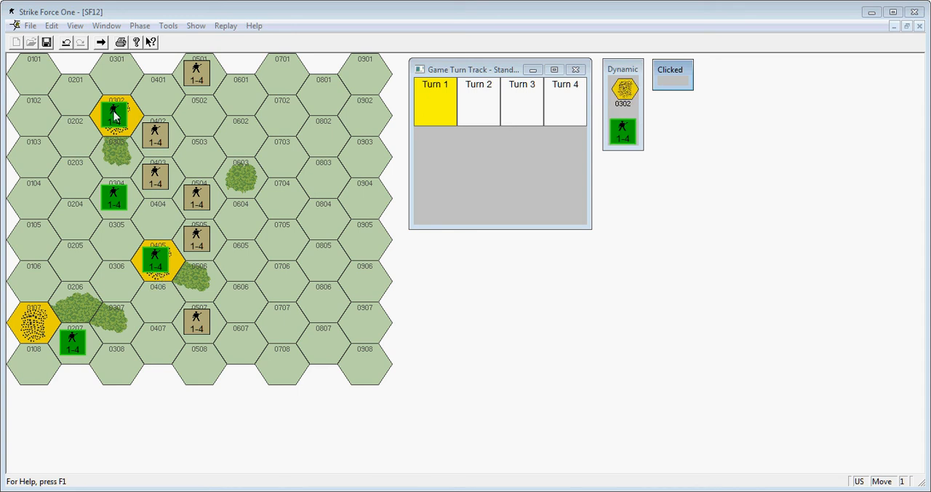
click(113, 116)
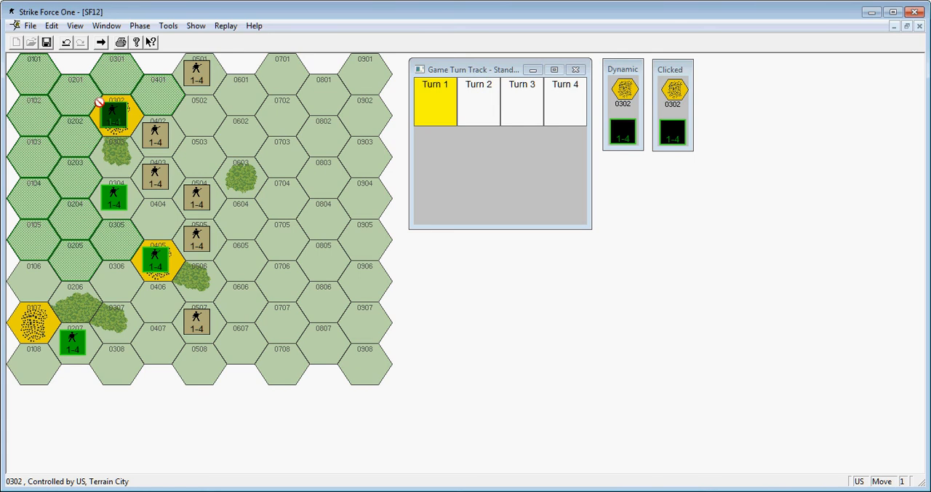
- Move the US infantry from 0302 into 0202 and the other unit into 0407
click(75, 134)
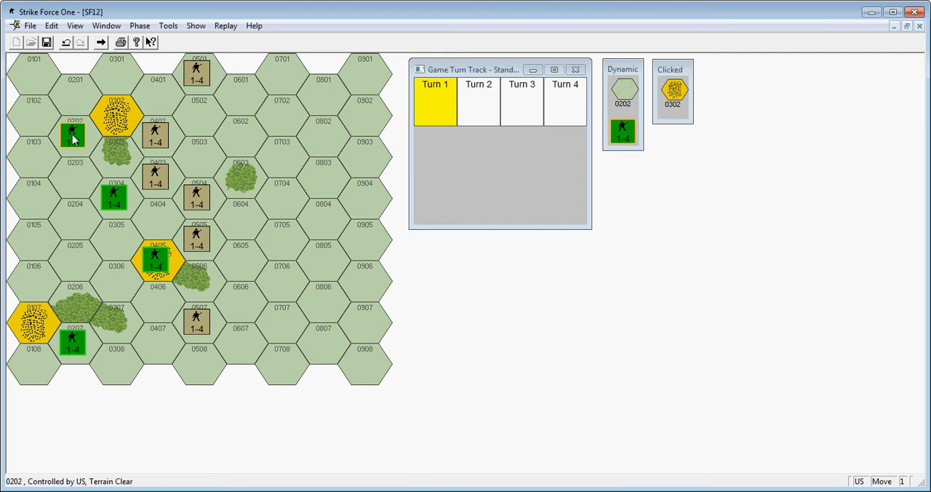
mouse_move(99, 142)
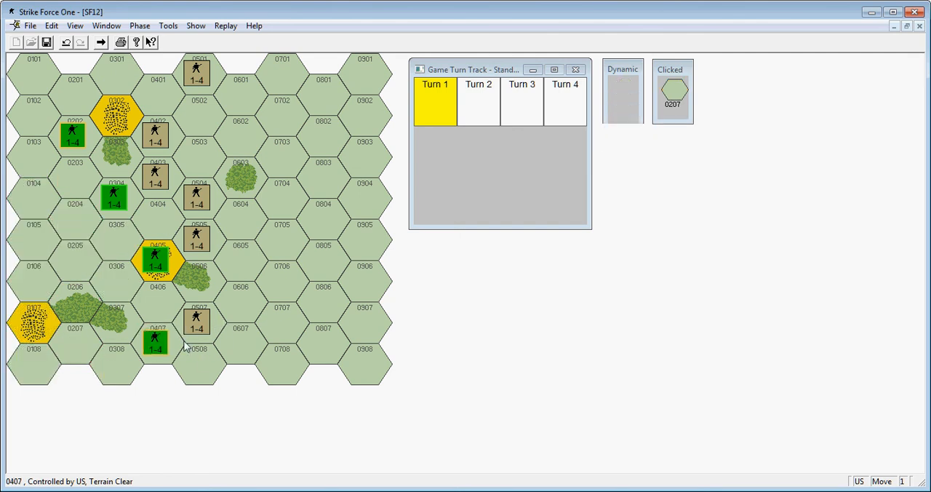
click(155, 175)
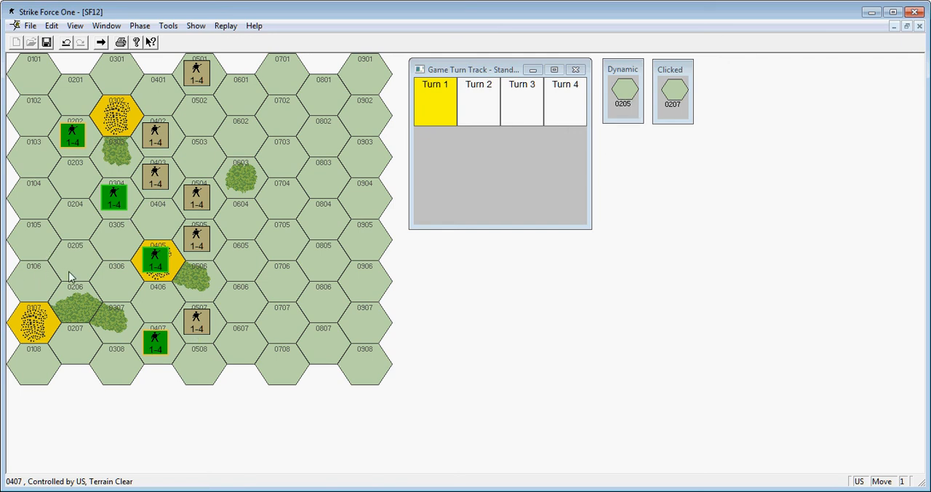
mouse_move(60, 255)
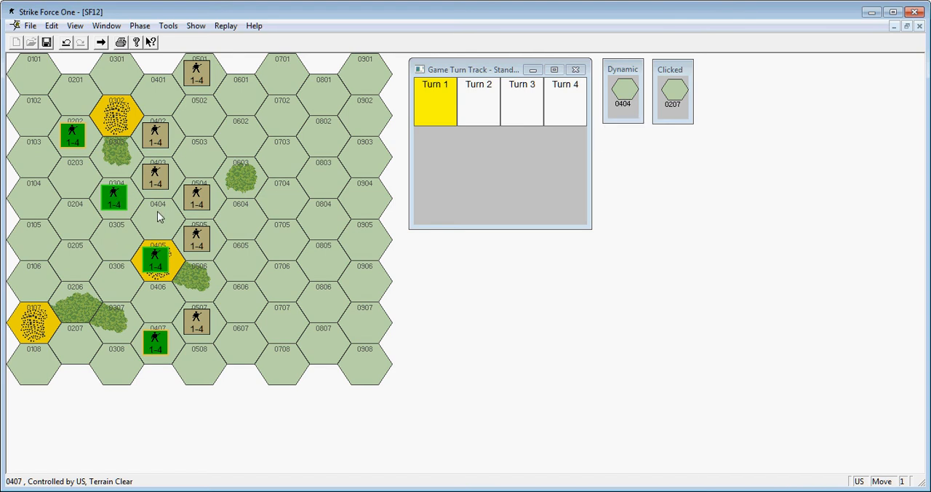
mouse_move(154, 221)
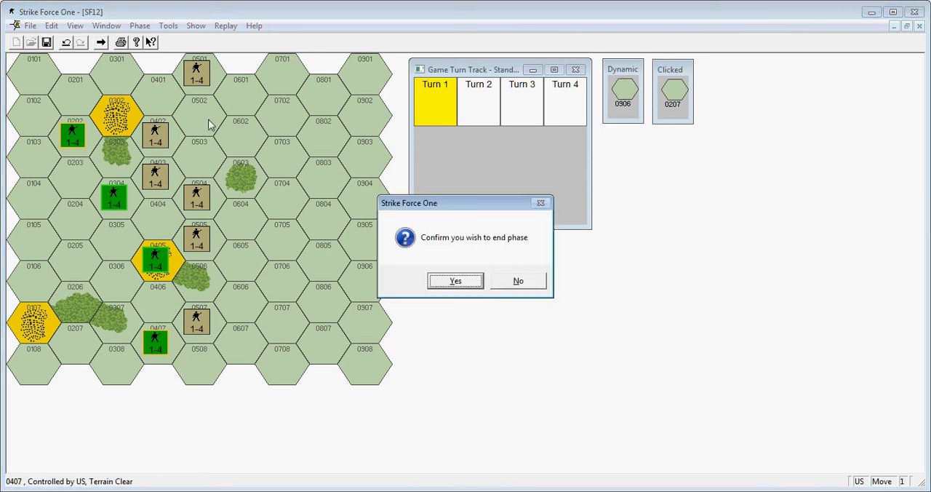
- End the US move phase and resolve the combat phase with no attacks, starting Turn 2
click(454, 281)
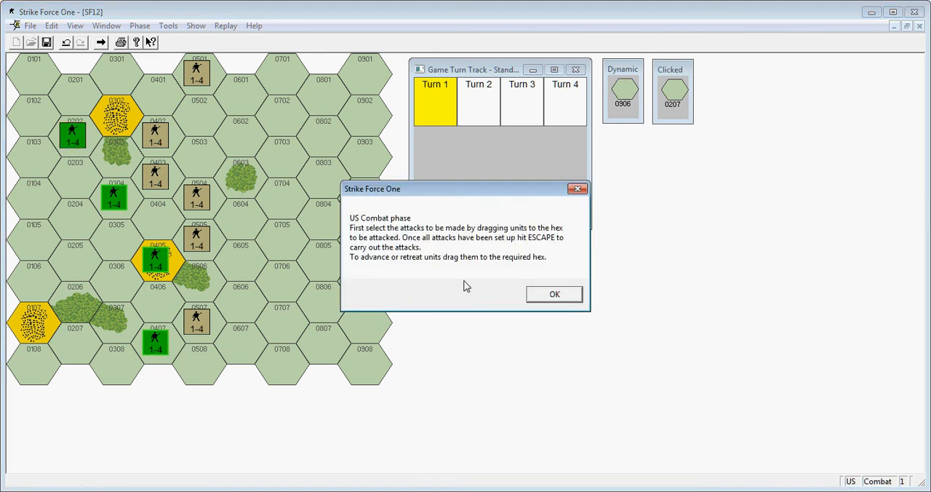
click(553, 294)
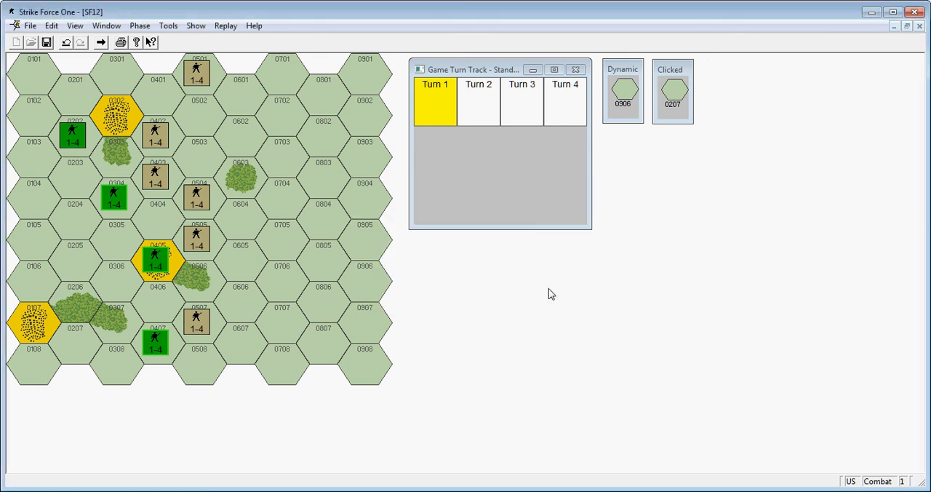
mouse_move(415, 268)
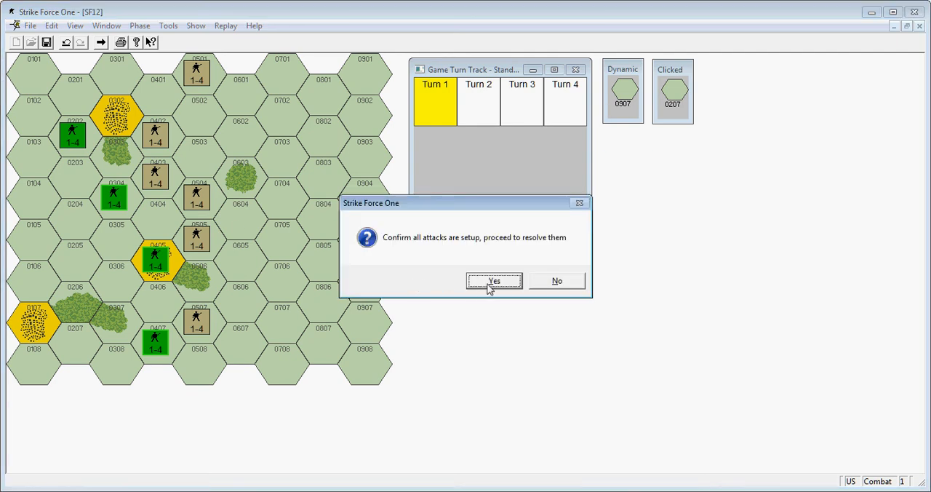
click(495, 281)
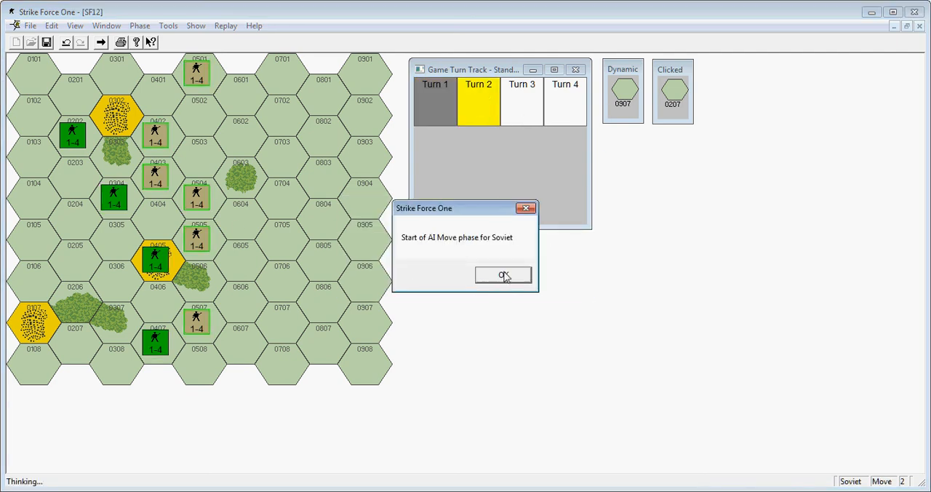
- Let the Soviet AI make its Turn 2 moves, shifting a piece into hex 0302
click(504, 275)
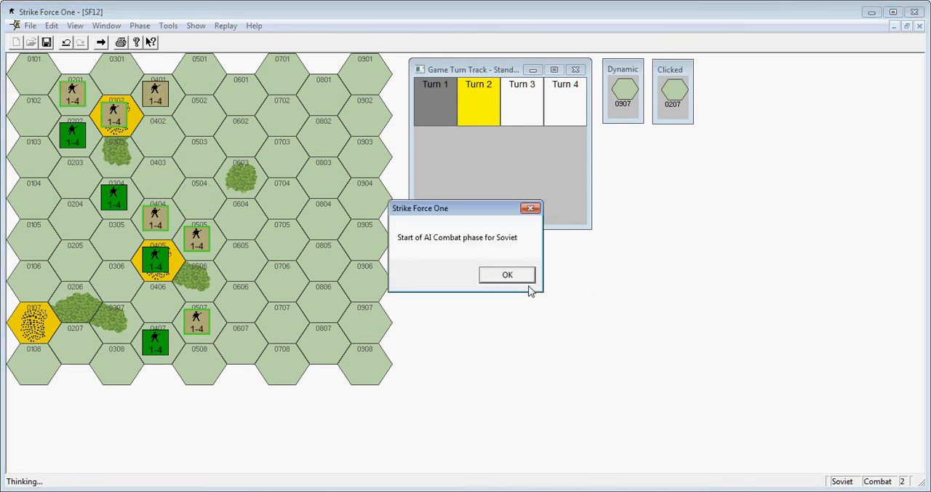
mouse_move(529, 294)
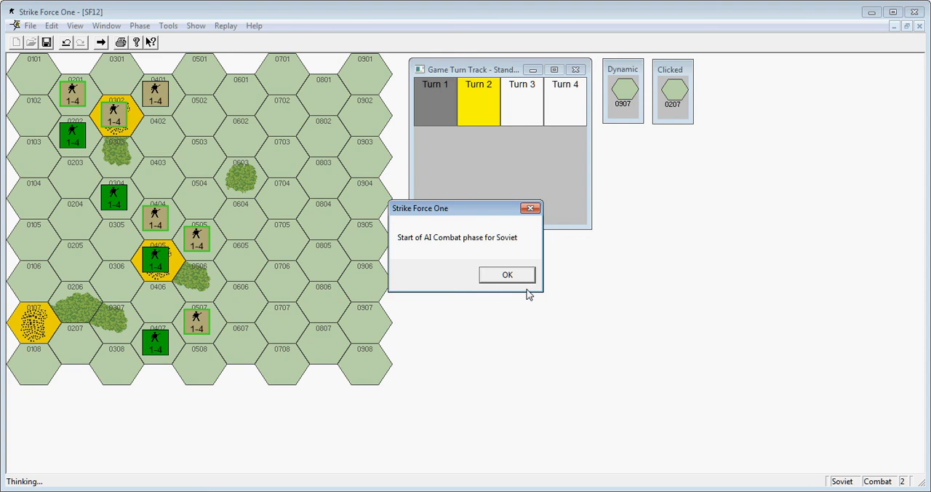
mouse_move(322, 241)
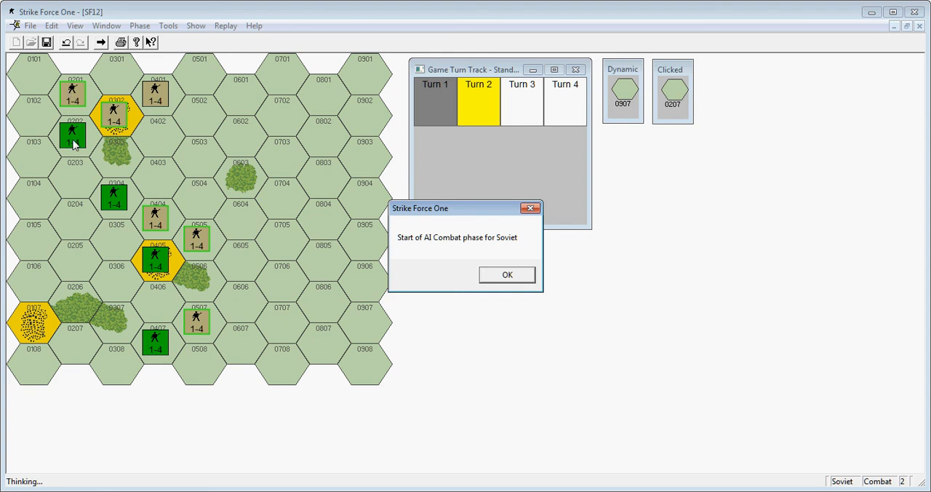
mouse_move(53, 205)
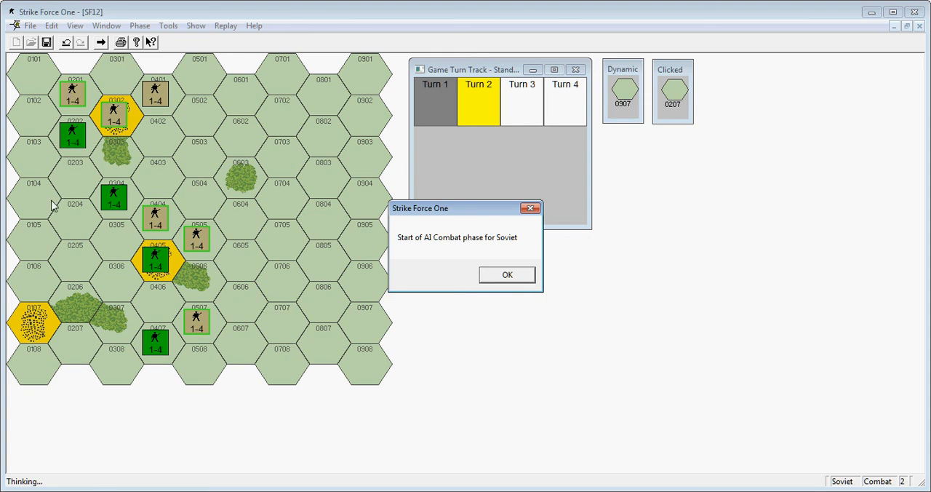
mouse_move(61, 246)
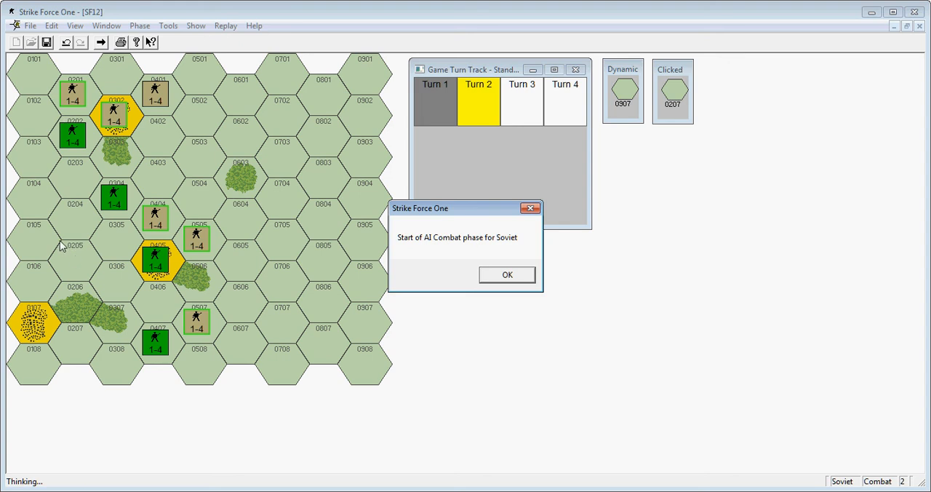
mouse_move(163, 422)
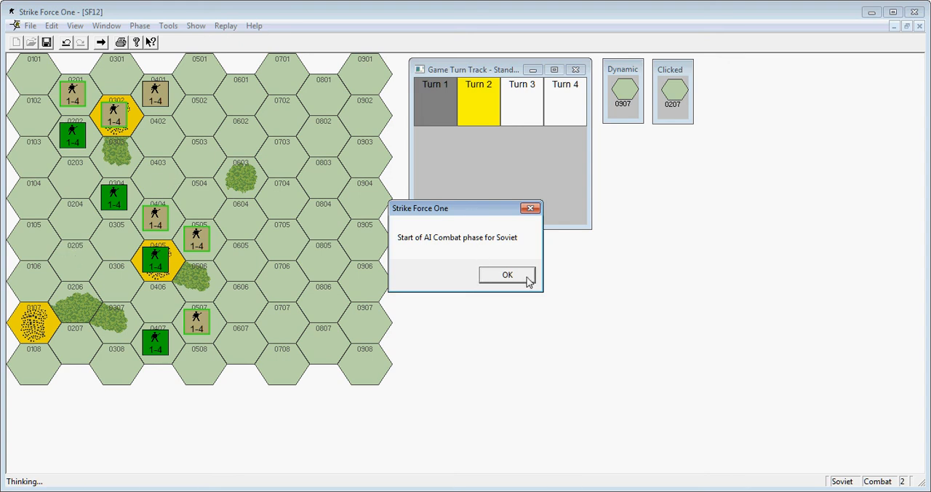
- Start Soviet combat and accept both attack results as attacker retreats, reaching the US move phase
click(506, 274)
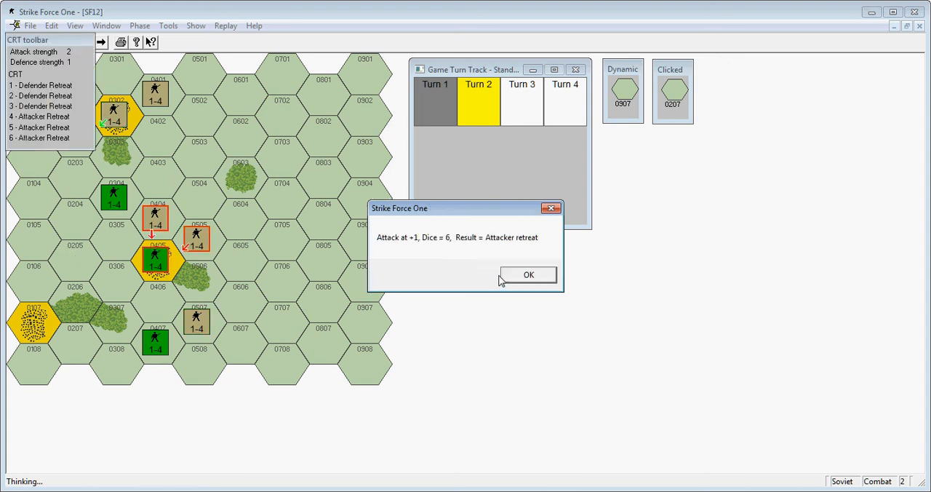
mouse_move(59, 49)
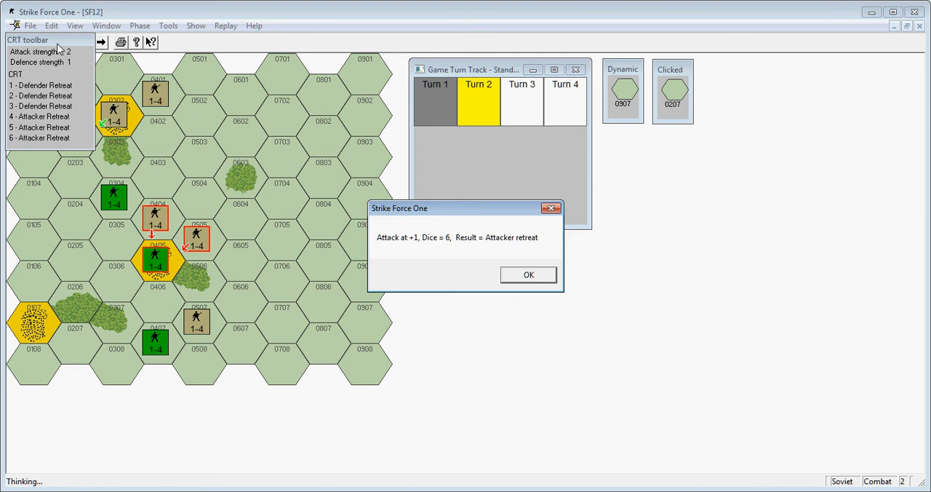
mouse_move(410, 253)
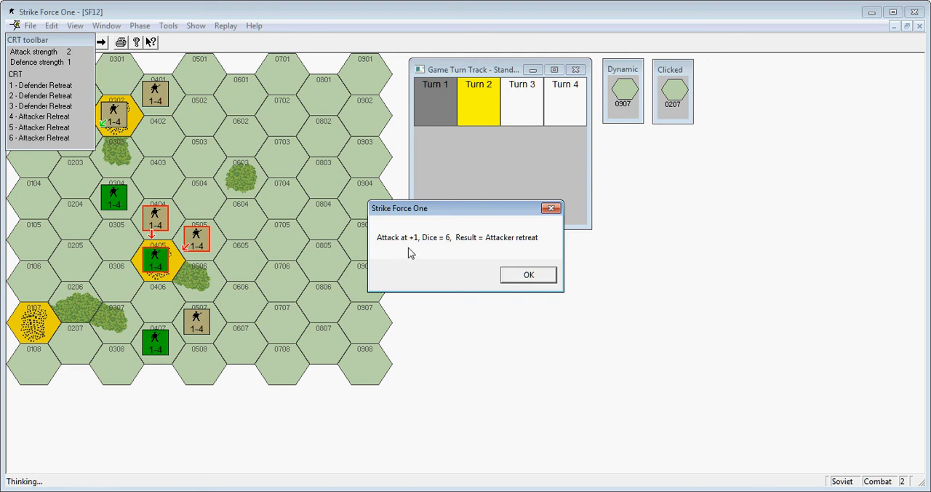
mouse_move(442, 246)
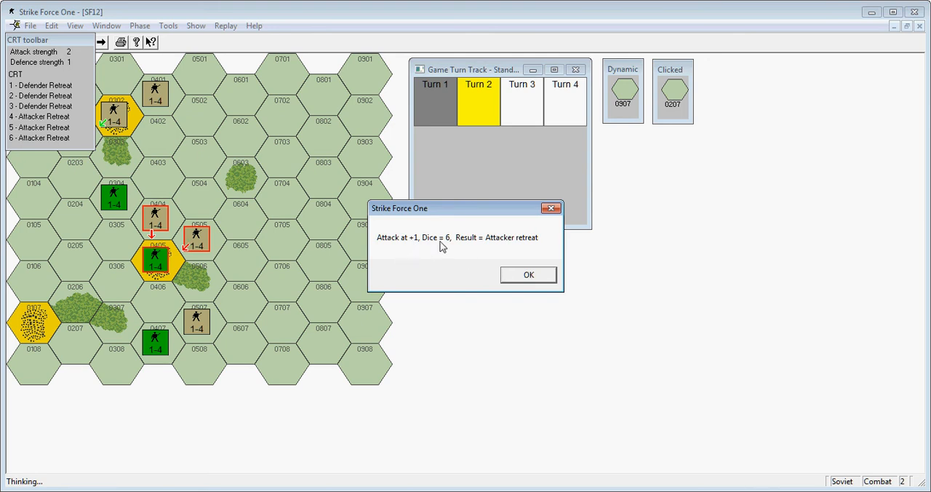
mouse_move(512, 248)
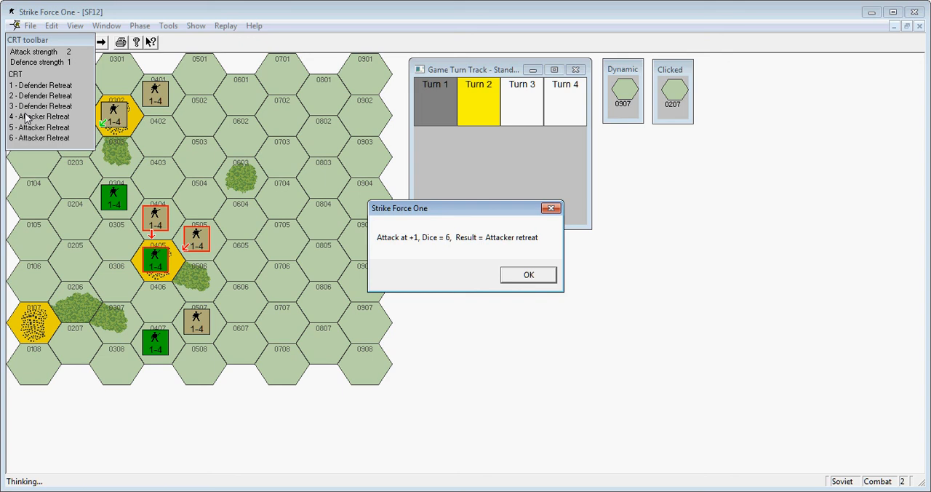
mouse_move(524, 278)
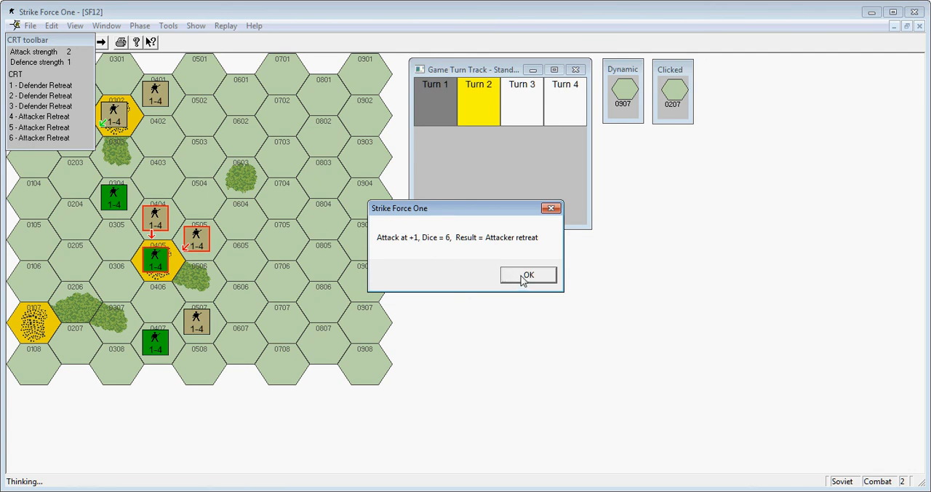
click(529, 275)
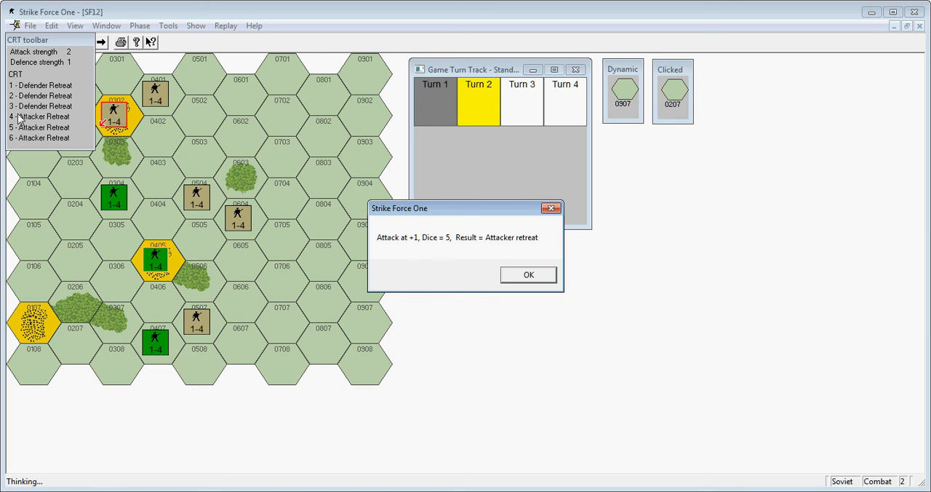
mouse_move(51, 148)
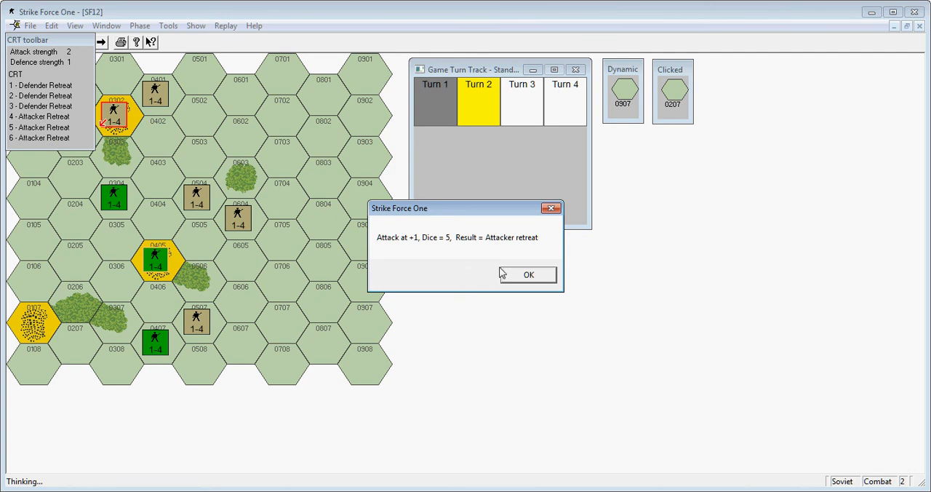
click(529, 274)
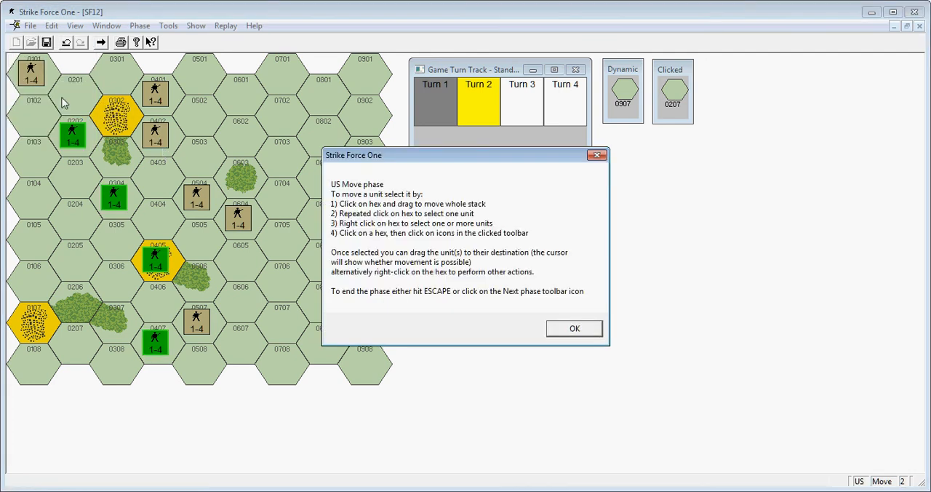
mouse_move(533, 332)
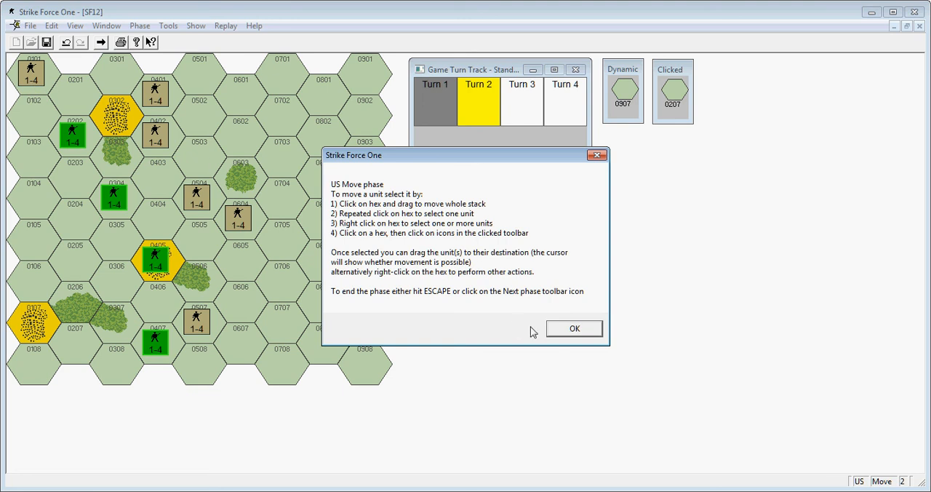
mouse_move(32, 78)
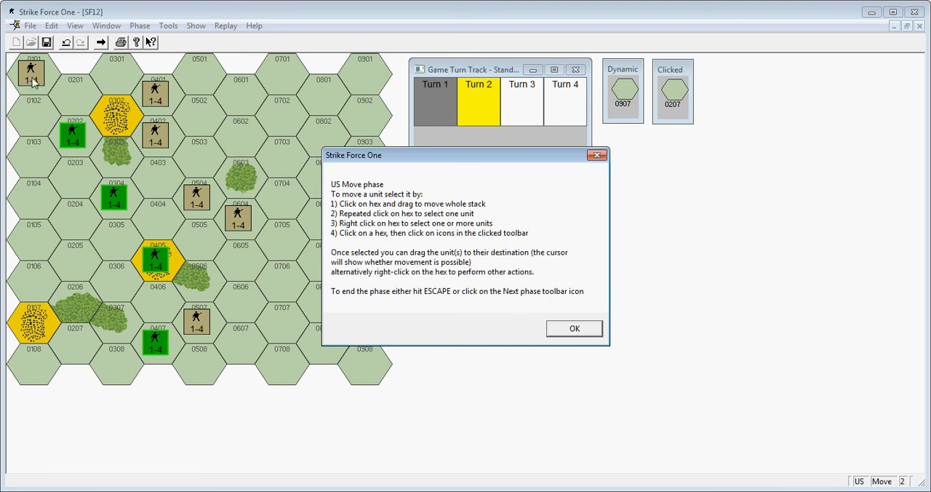
- Dismiss the move-phase help and move the US unit from hex 0304 into 0403
click(573, 329)
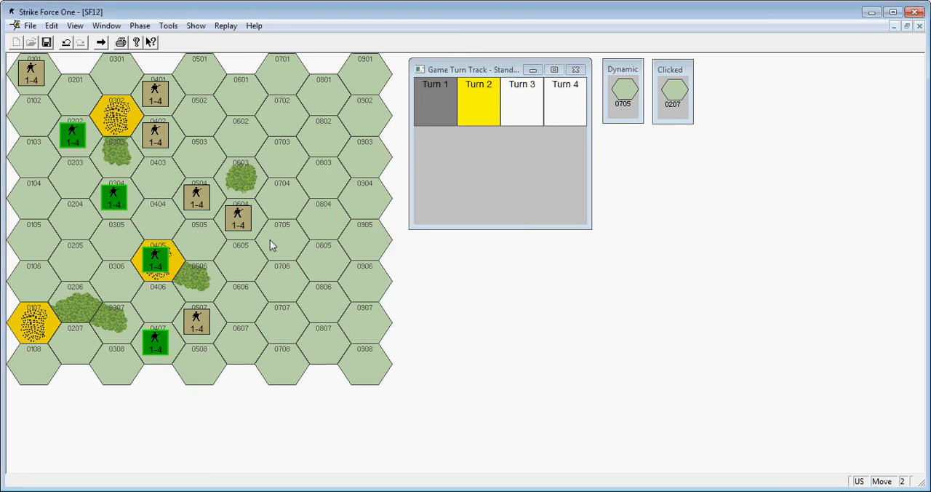
click(73, 134)
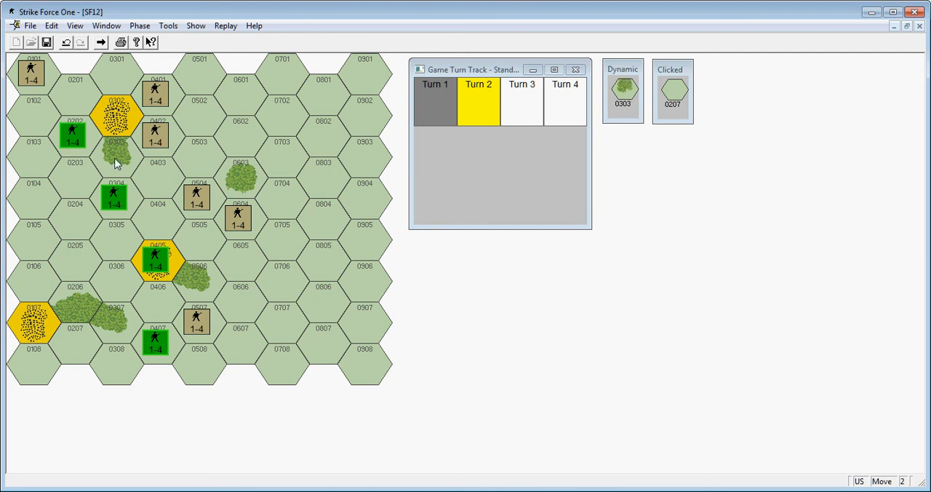
click(73, 137)
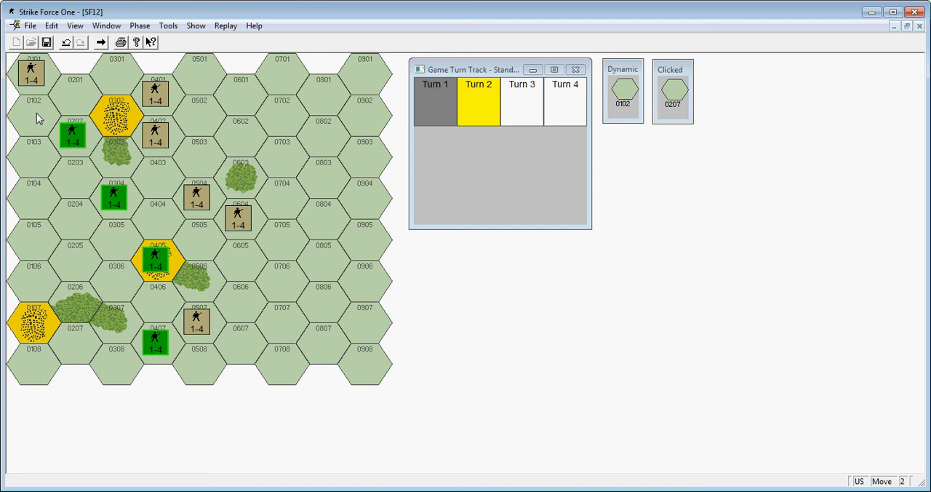
click(154, 348)
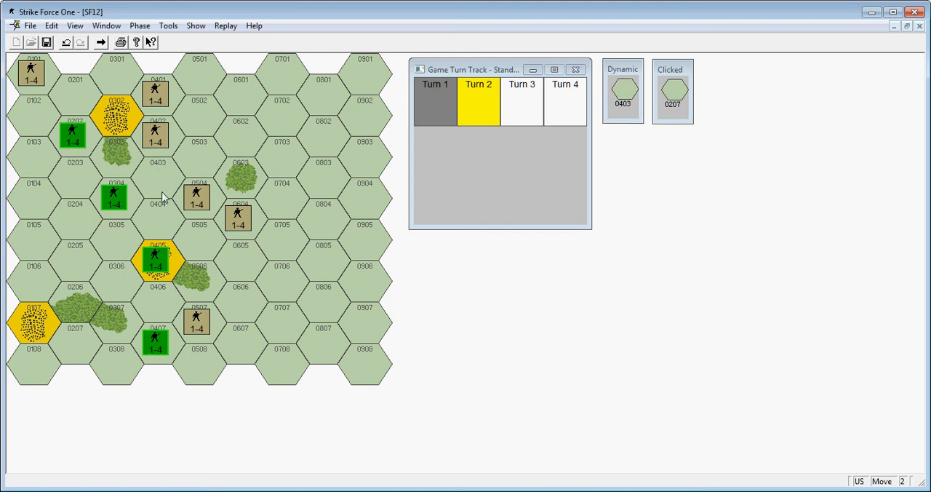
click(113, 197)
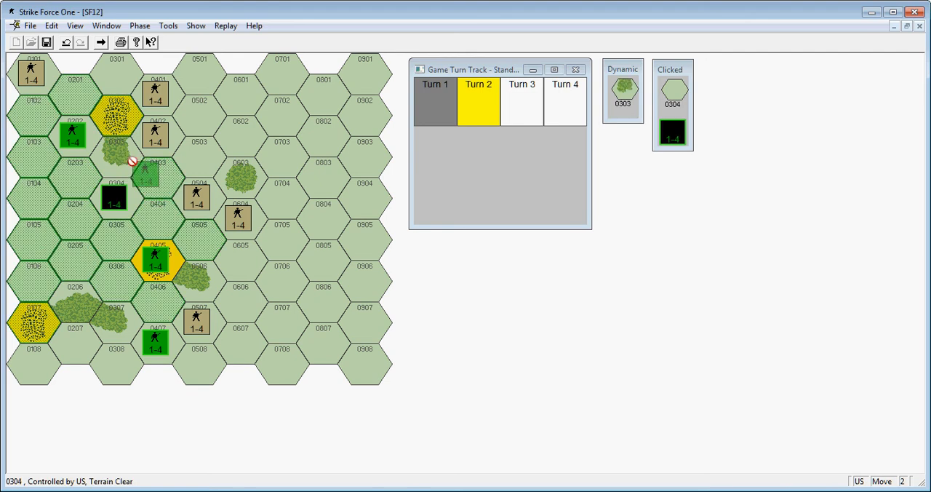
click(154, 174)
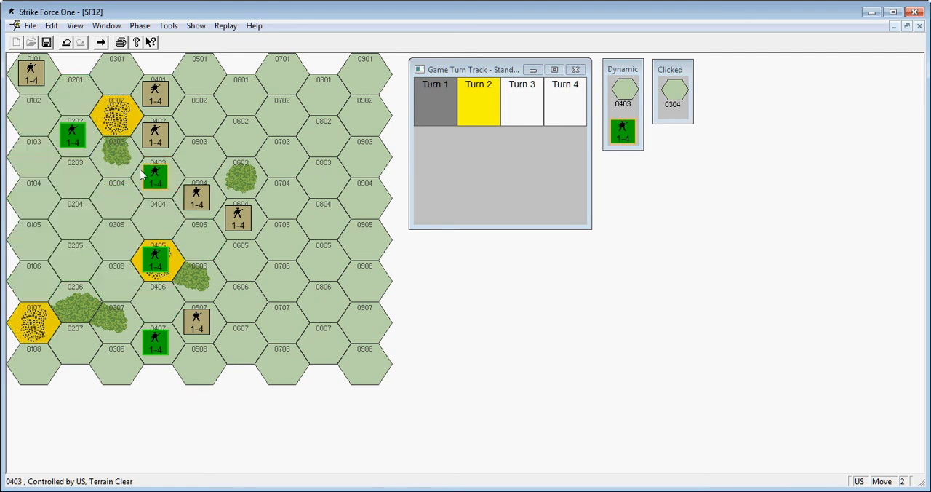
- Move the US unit from hex 0202 down through 0203 into hex 0103
click(154, 138)
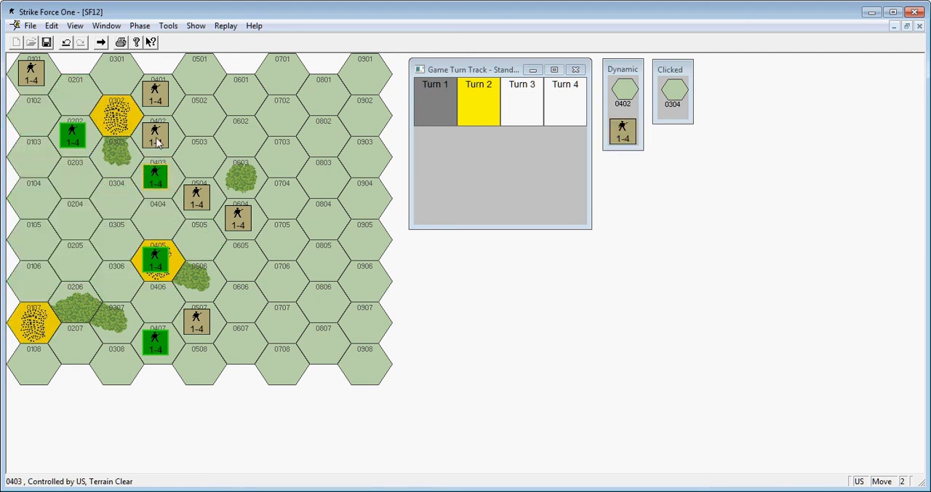
click(75, 172)
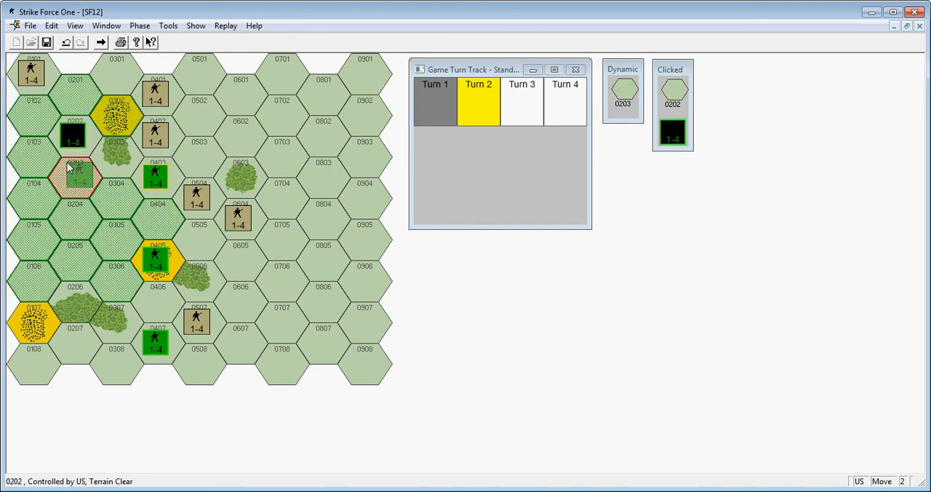
click(33, 141)
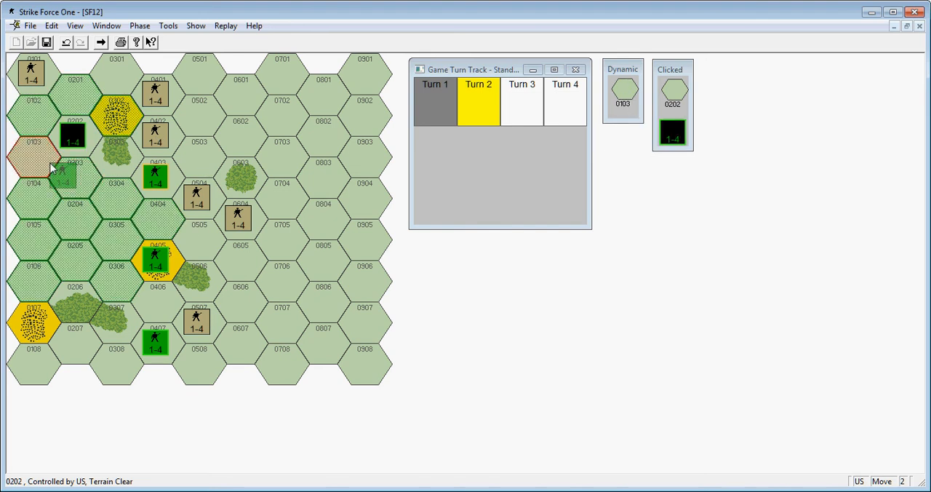
click(32, 156)
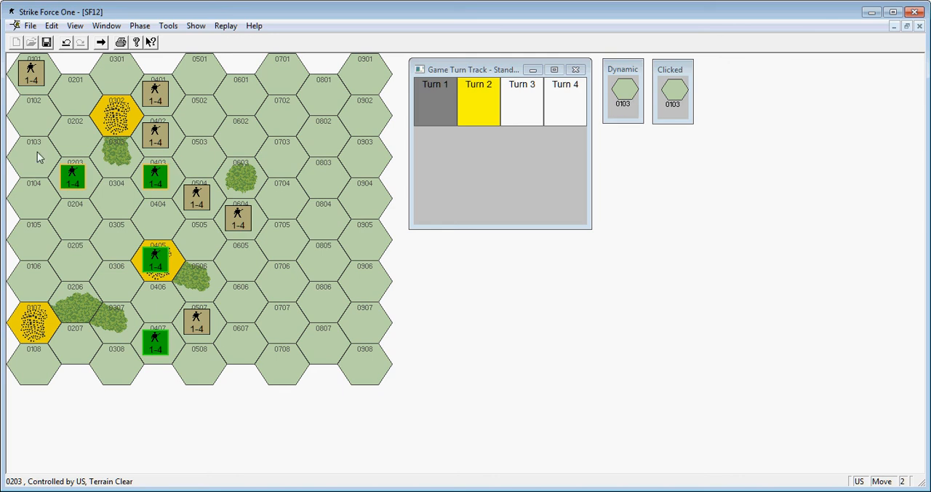
click(32, 153)
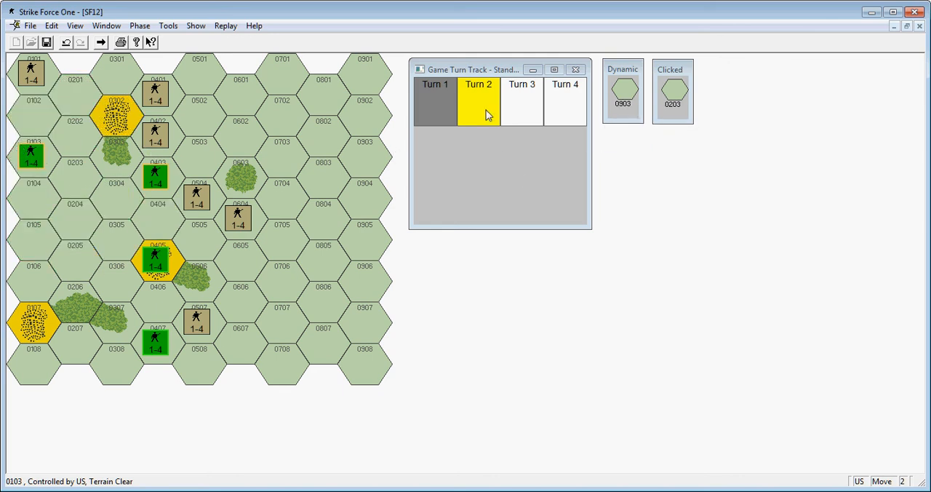
mouse_move(495, 144)
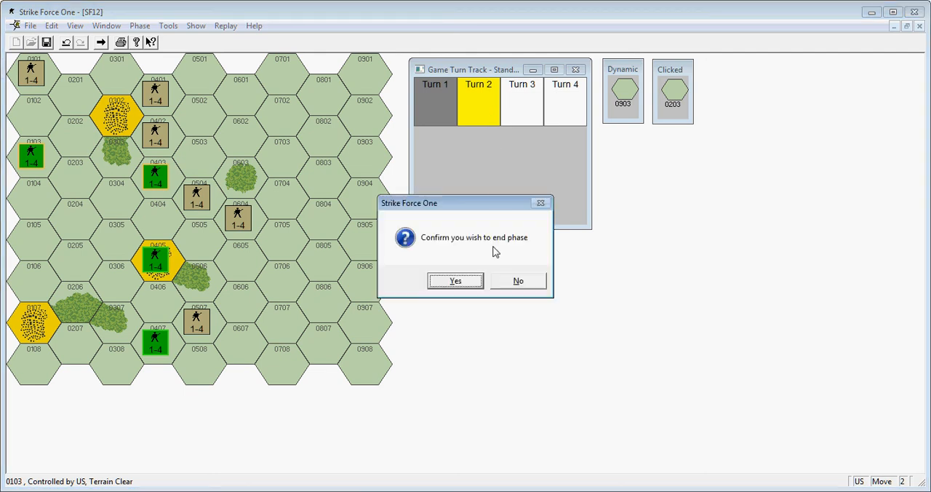
- End the US move and combat phases without attacks so Turn 3's Soviet move begins
click(454, 281)
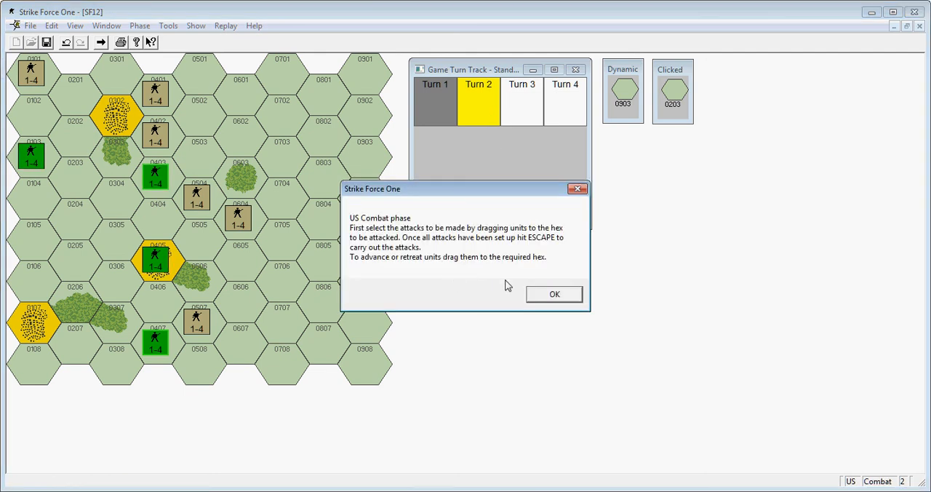
click(554, 294)
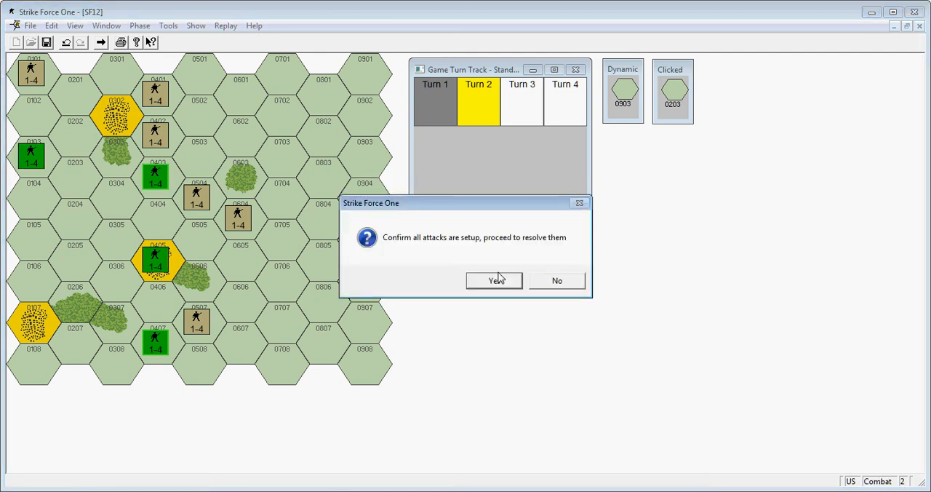
click(495, 280)
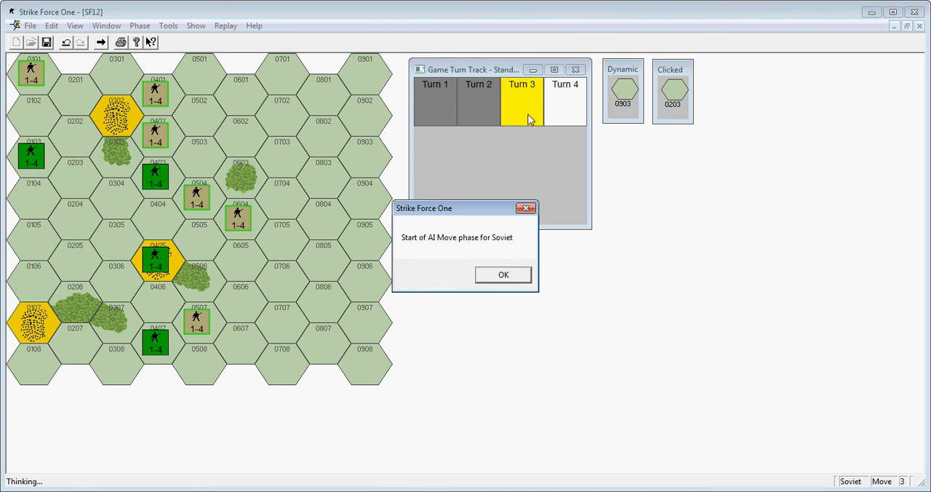
mouse_move(189, 226)
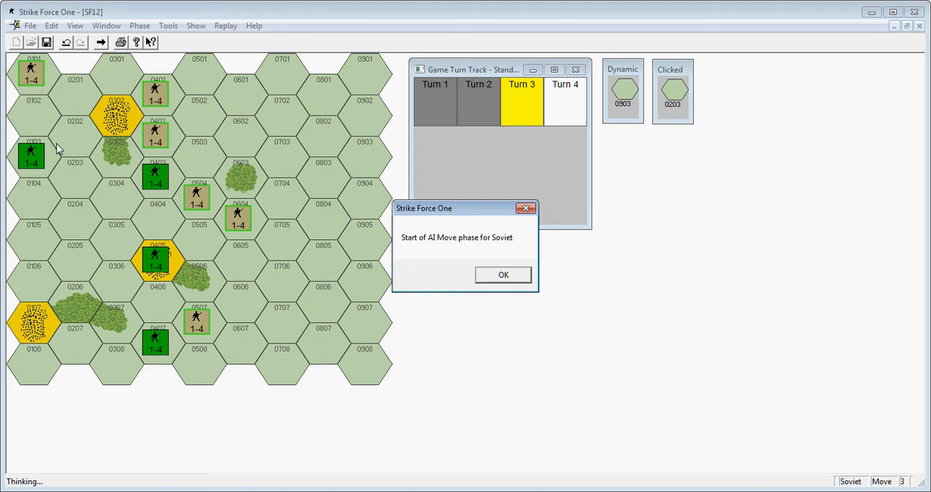
mouse_move(115, 117)
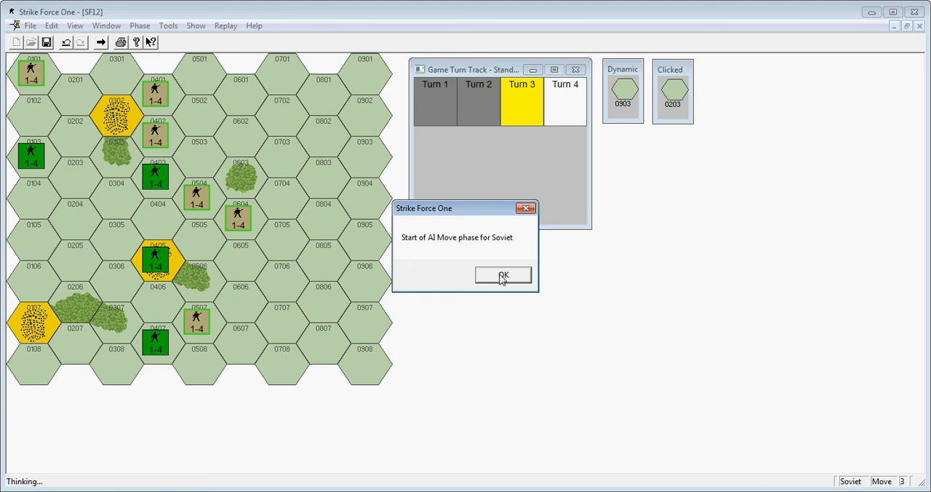
- Dismiss the Soviet move notice so the AI completes its Turn 3 moves into combat
click(503, 275)
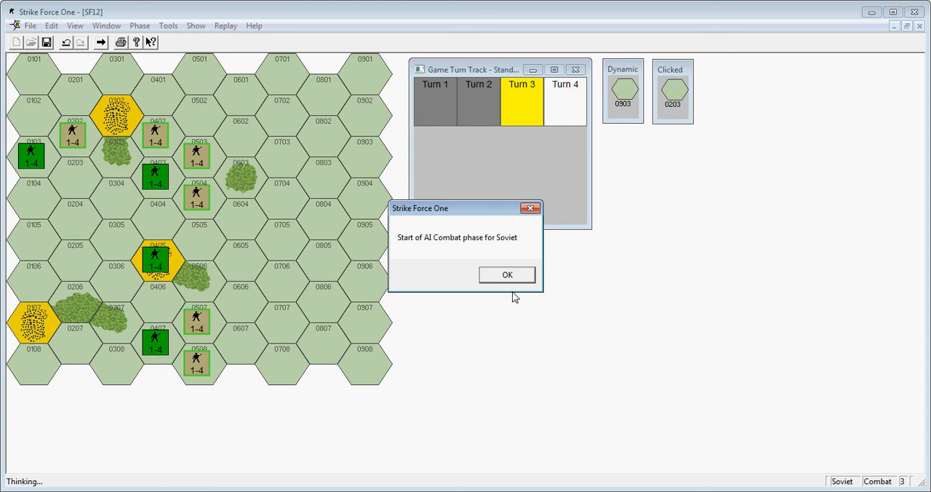
mouse_move(500, 283)
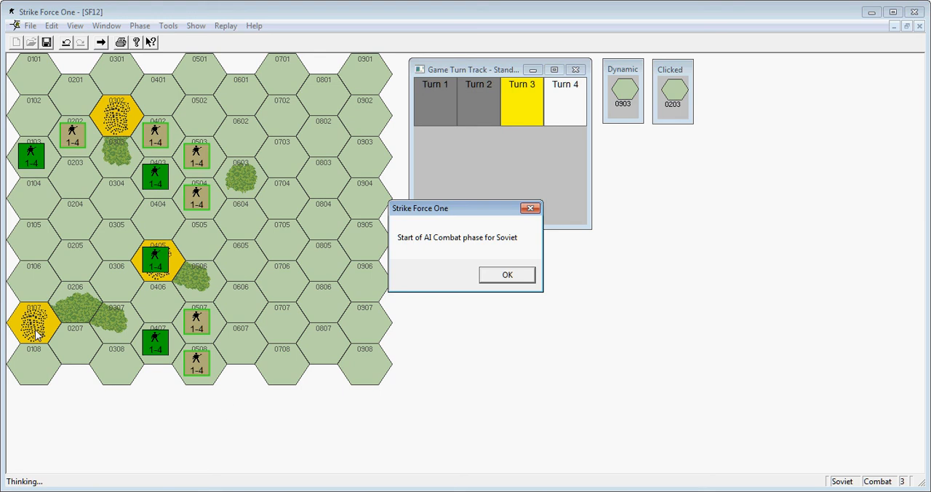
mouse_move(508, 291)
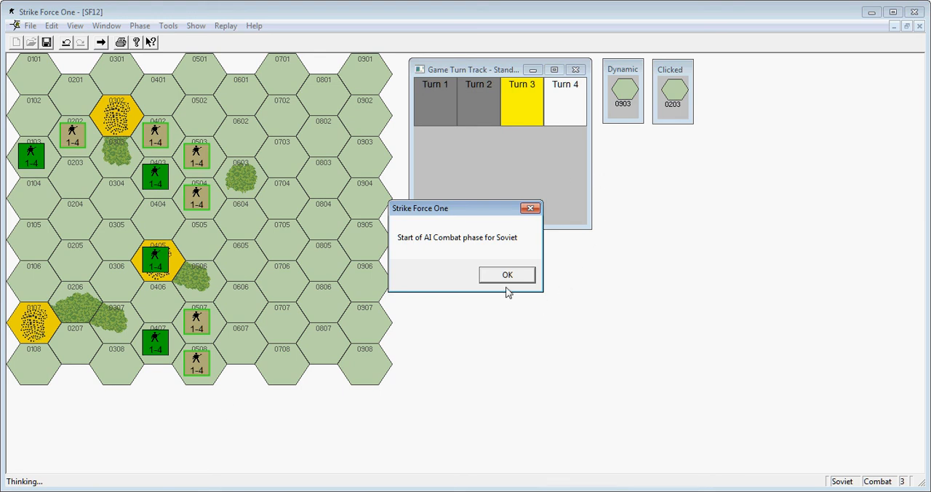
- Acknowledge the Soviet combat notice and both attack results, each a defender retreat
click(507, 274)
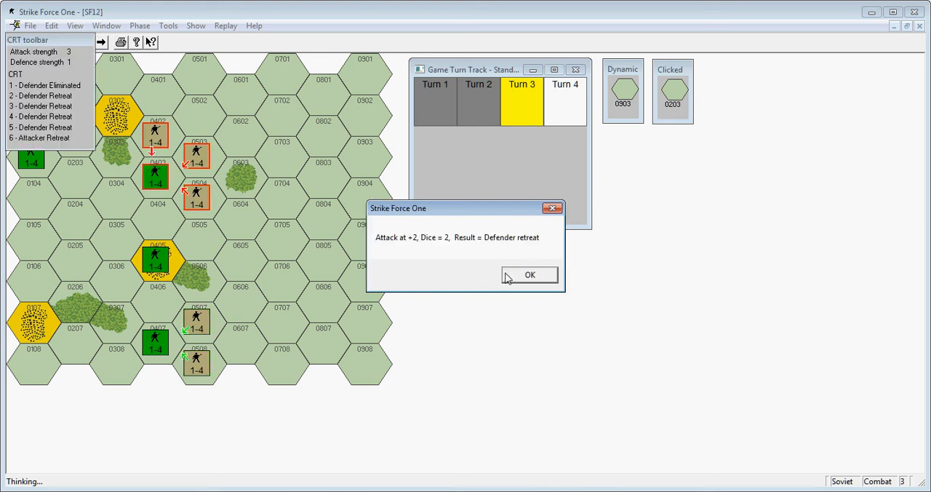
mouse_move(157, 188)
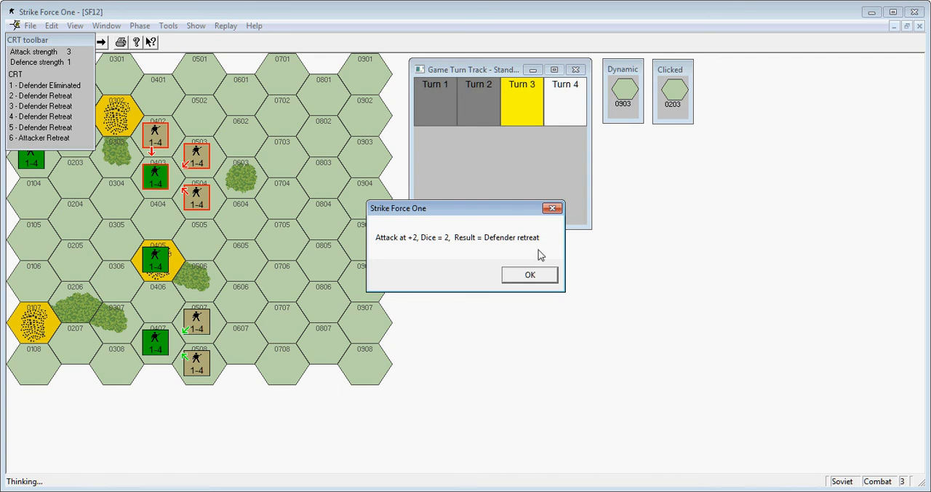
click(530, 273)
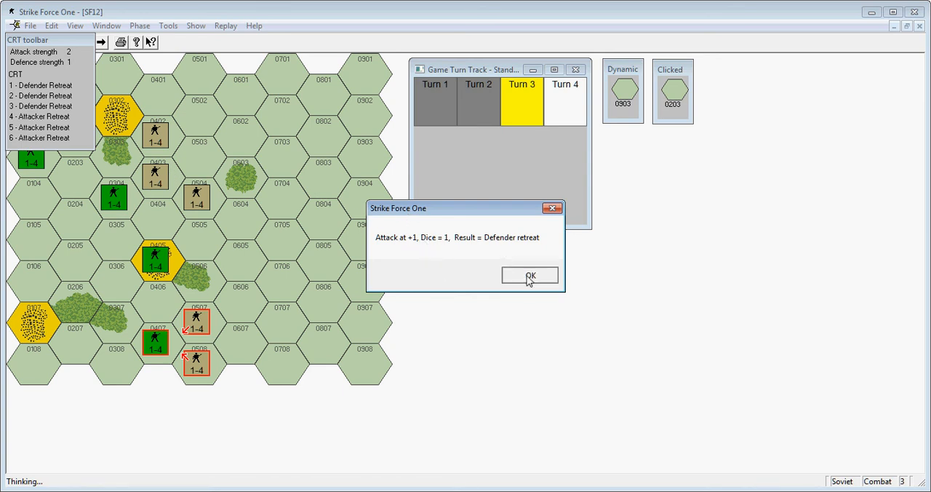
click(530, 276)
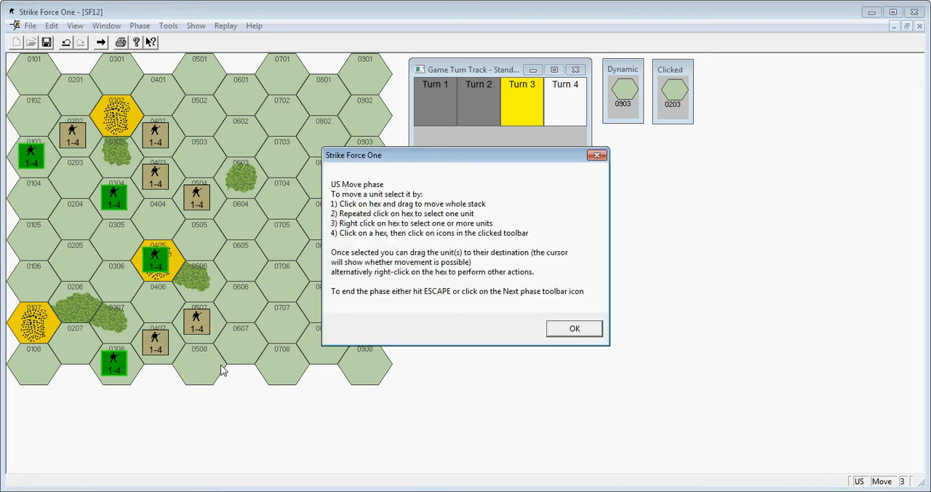
mouse_move(107, 361)
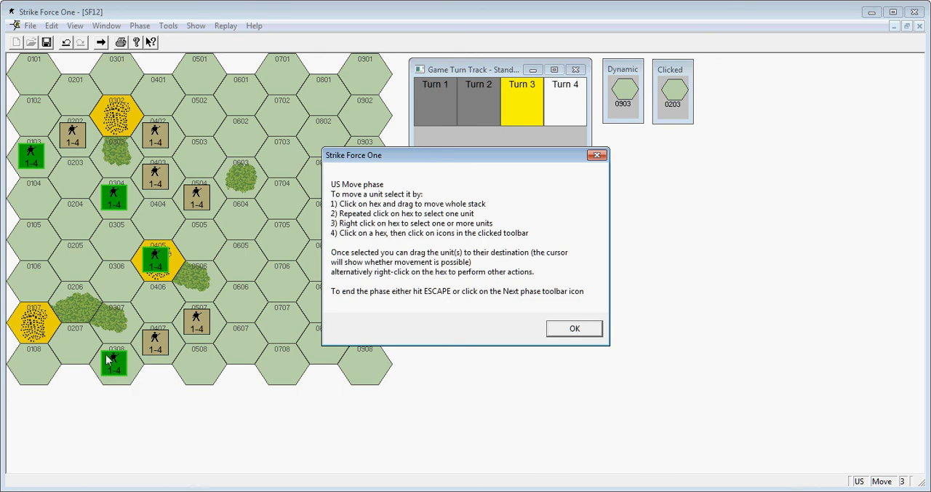
mouse_move(163, 313)
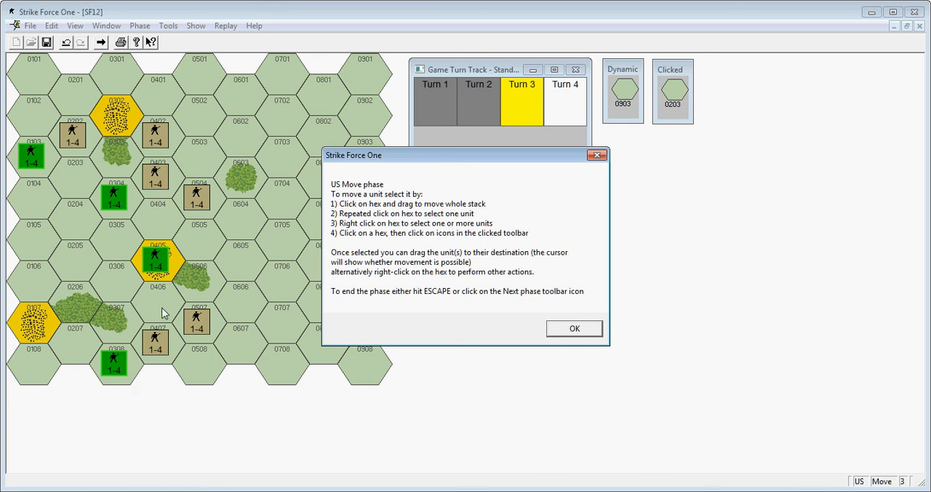
mouse_move(163, 269)
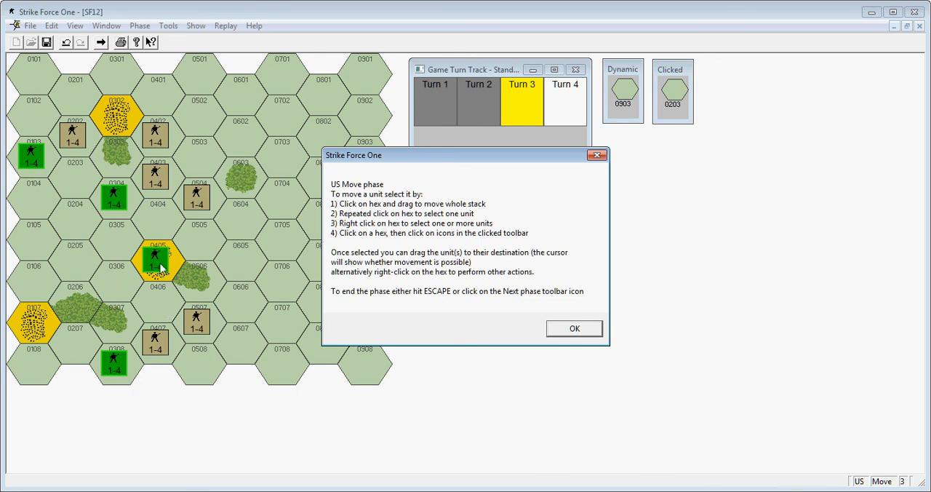
mouse_move(588, 329)
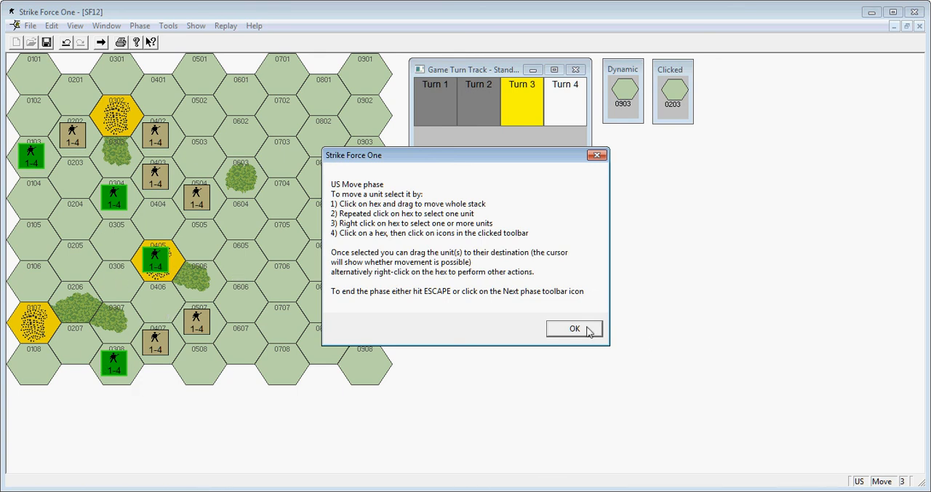
- Dismiss the Turn 3 US move instructions and select units on the battle map
click(573, 329)
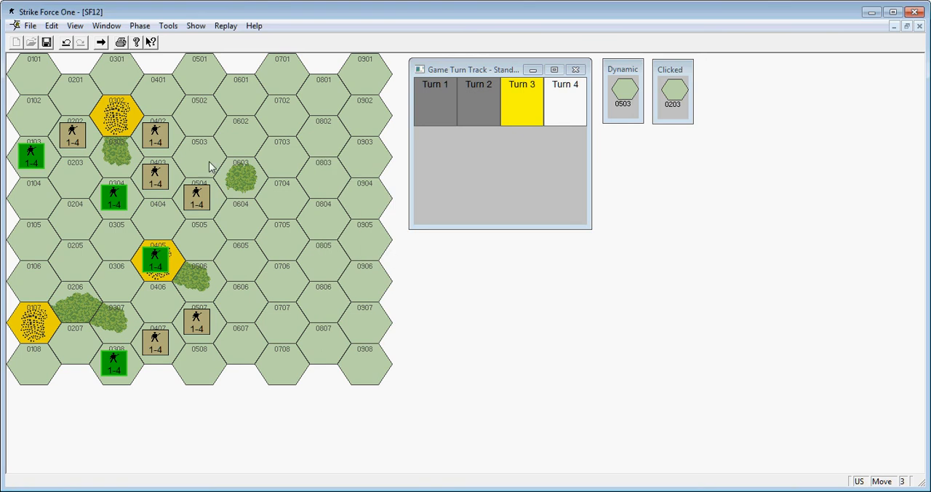
mouse_move(212, 154)
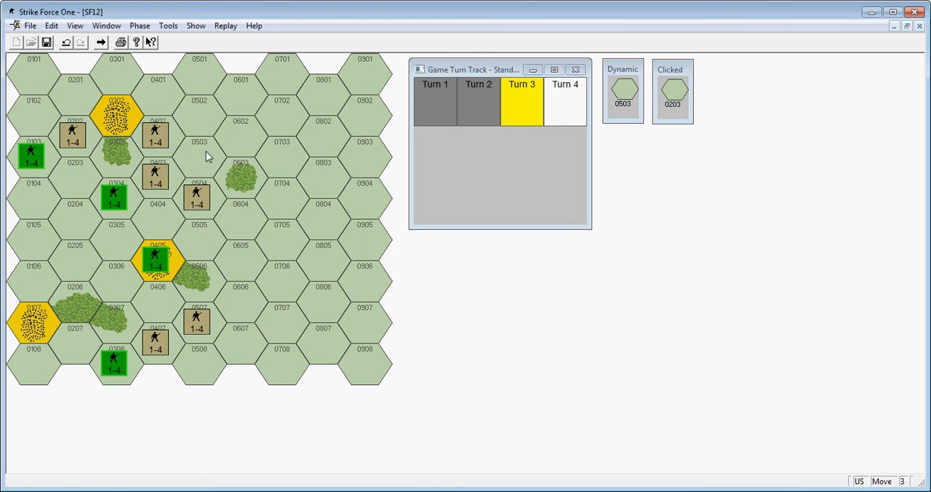
click(138, 321)
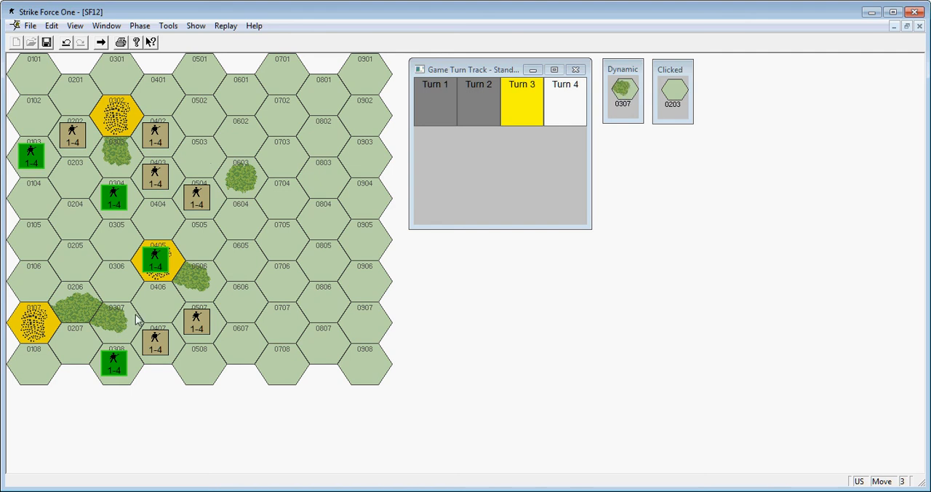
click(113, 195)
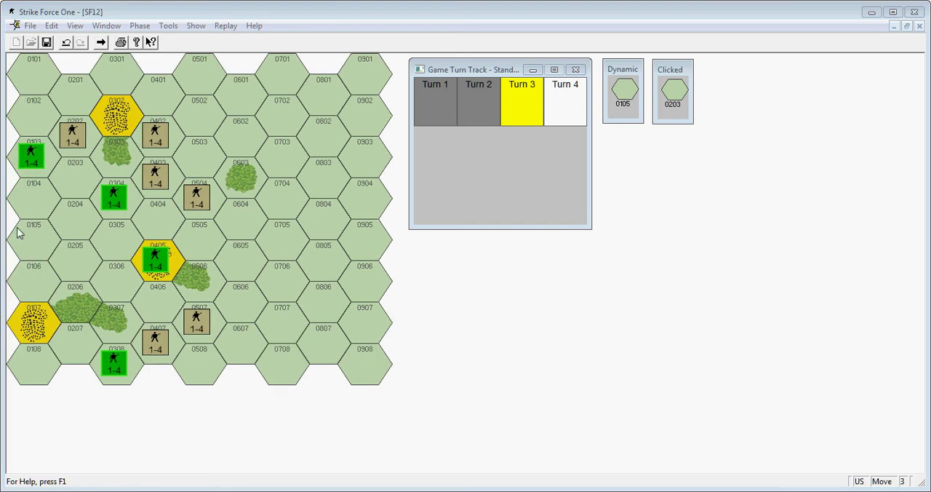
- Move the US unit from hex 0304 to 0405 and the unit from 0103 one hex south-east
click(113, 196)
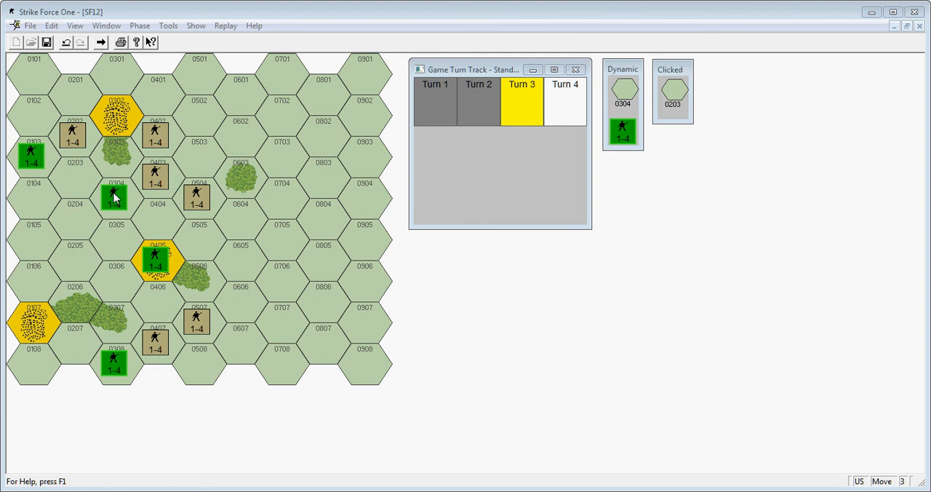
click(114, 238)
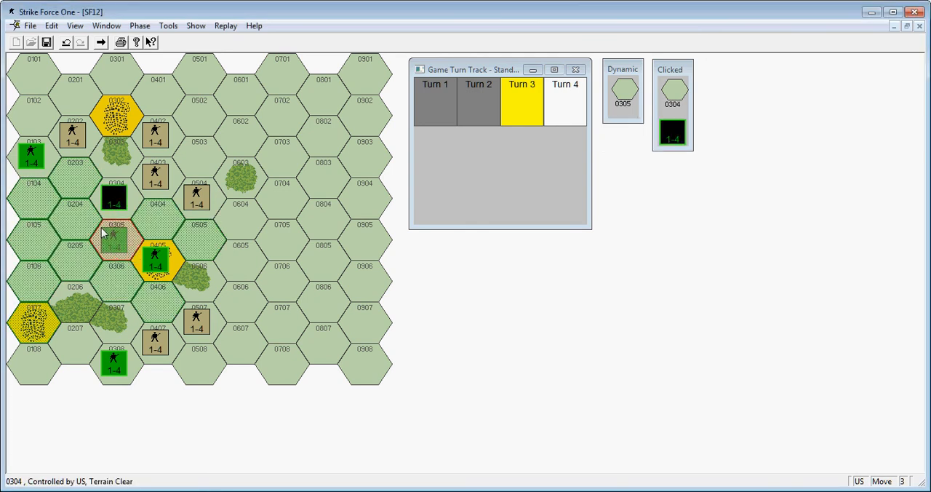
click(114, 240)
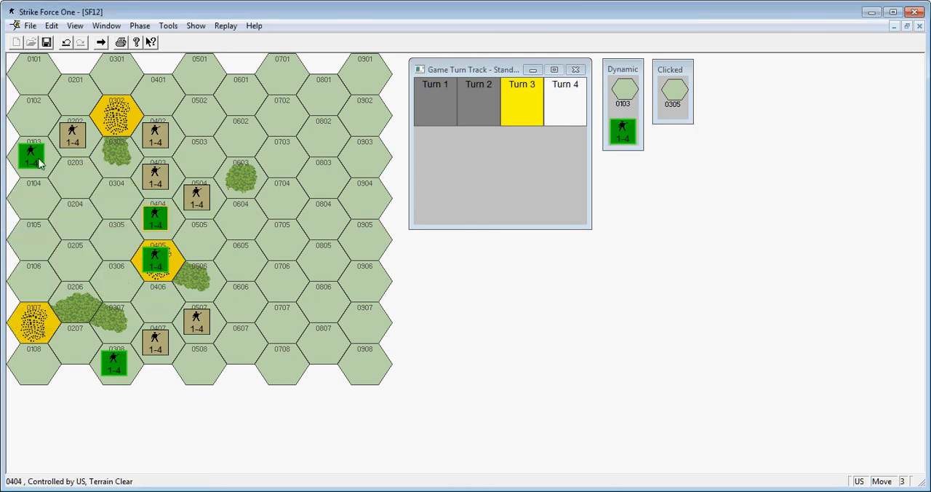
click(32, 155)
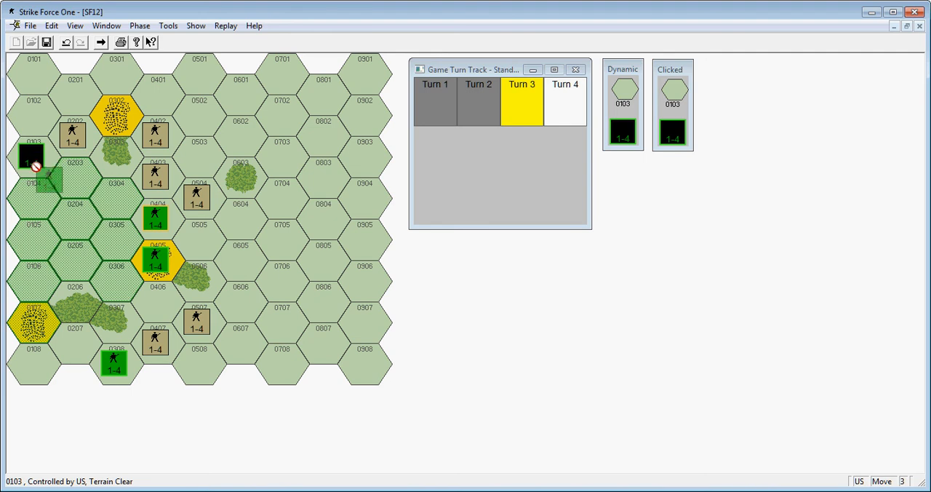
click(75, 175)
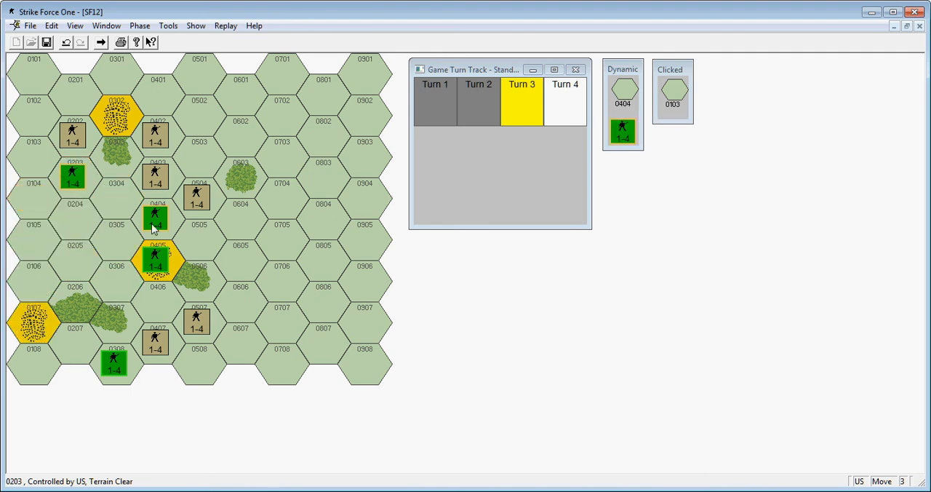
mouse_move(166, 222)
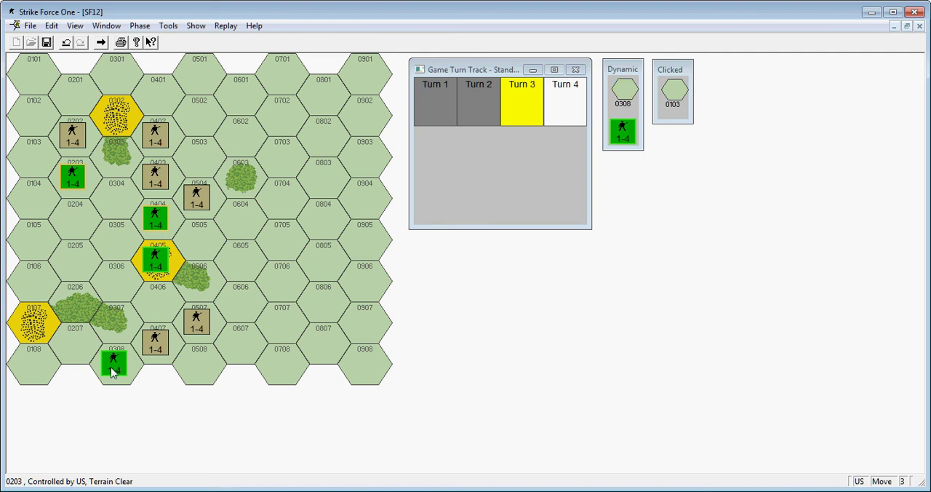
- Check the US unit in hex 0308, then request ending the US move phase
click(114, 362)
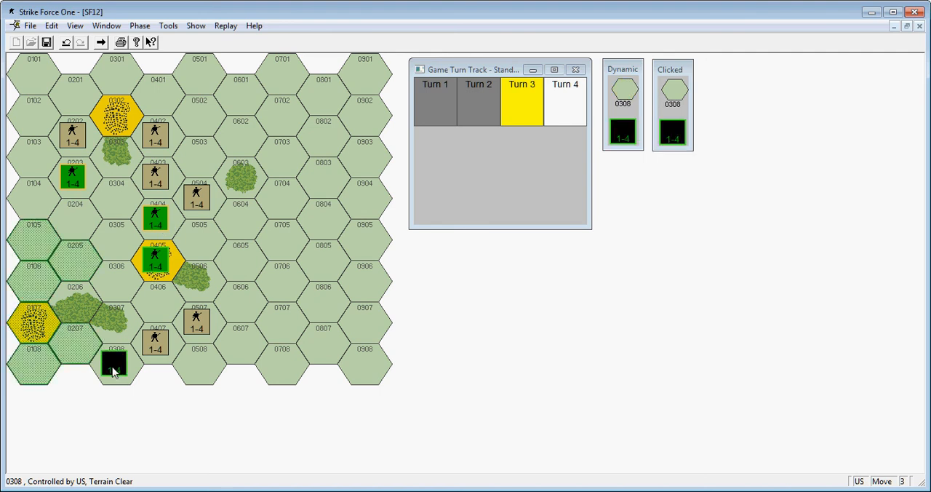
click(113, 361)
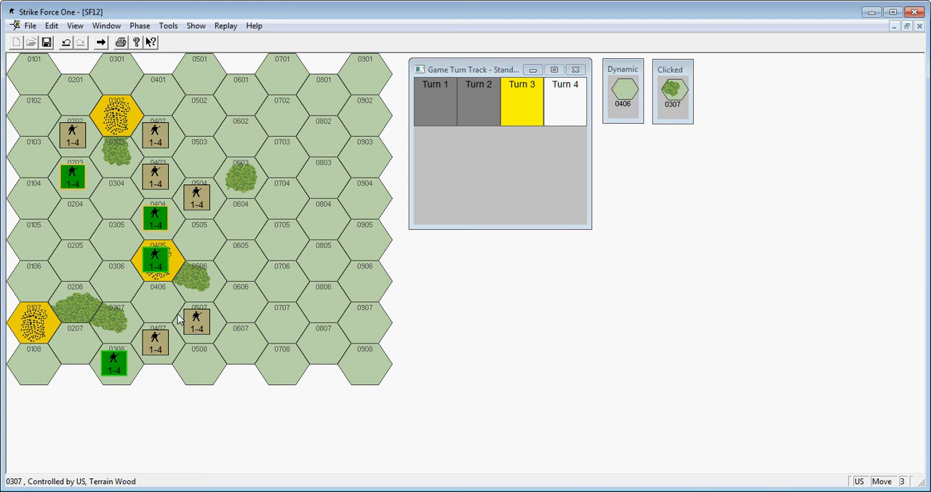
click(155, 256)
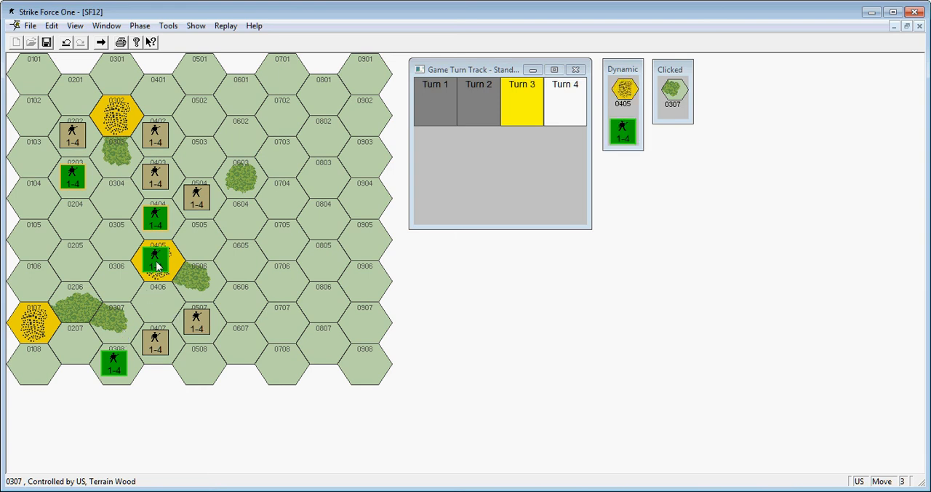
click(240, 203)
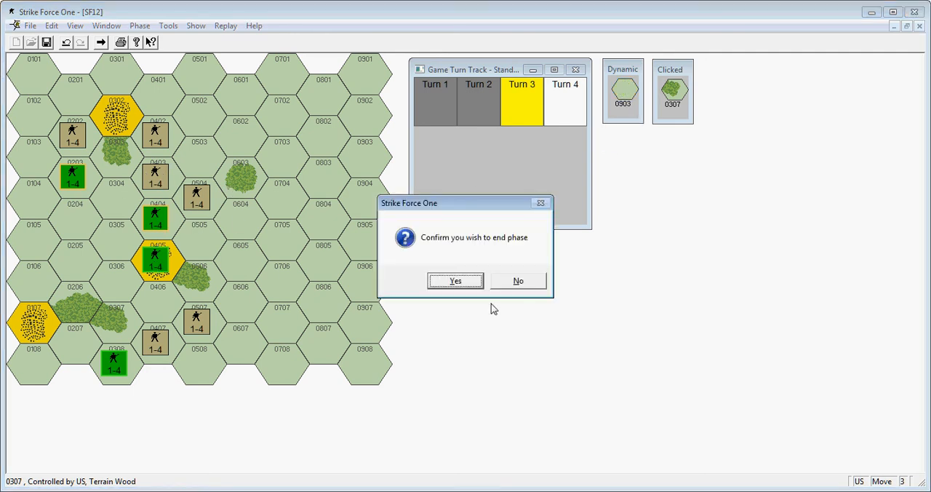
- Confirm ending the US move phase and skip US combat so Turn 4 begins
click(456, 281)
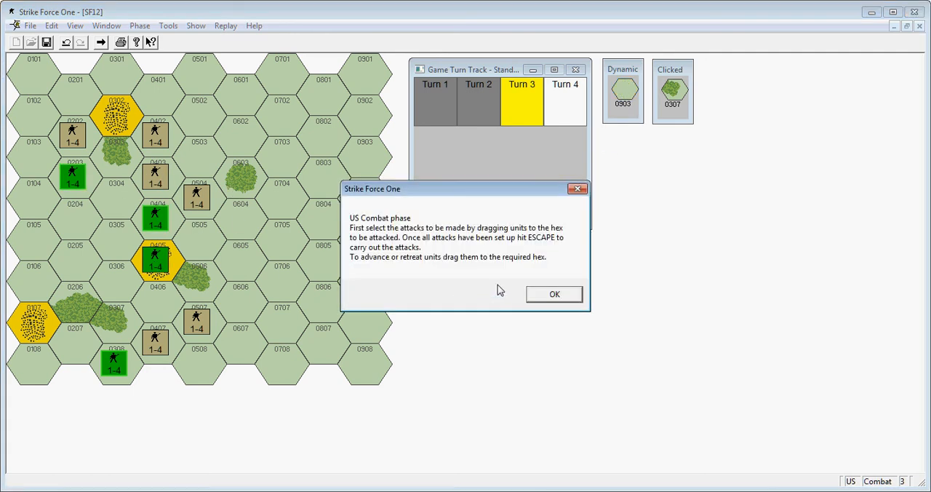
click(553, 294)
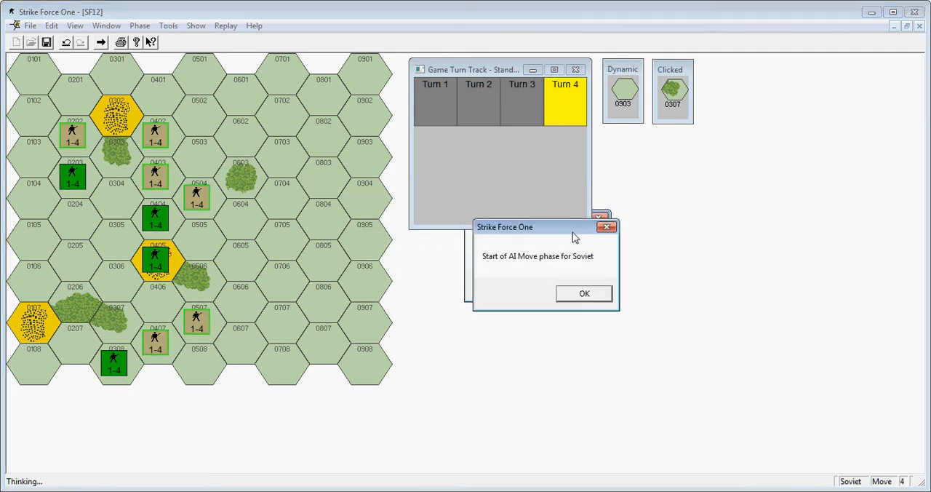
- Let the Soviet AI move, resolve its attack as a defender retreat, reaching the US move phase
drag(546, 227, 561, 295)
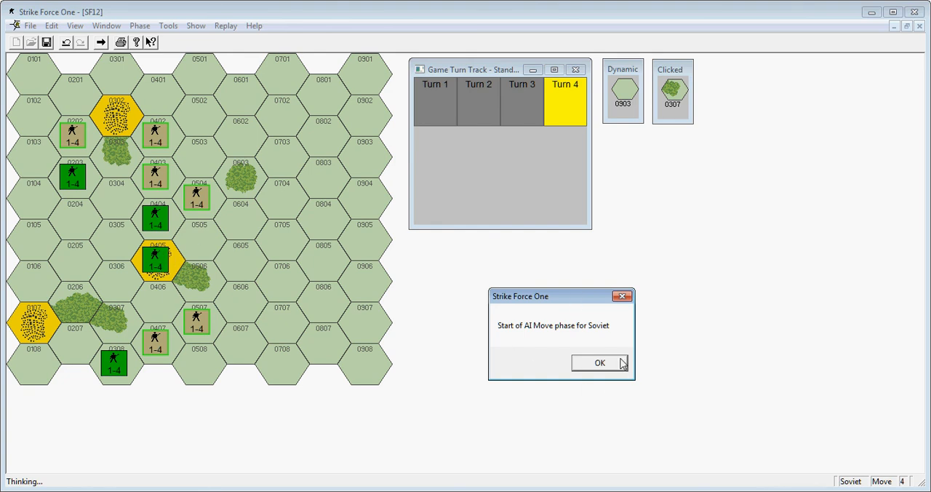
click(599, 362)
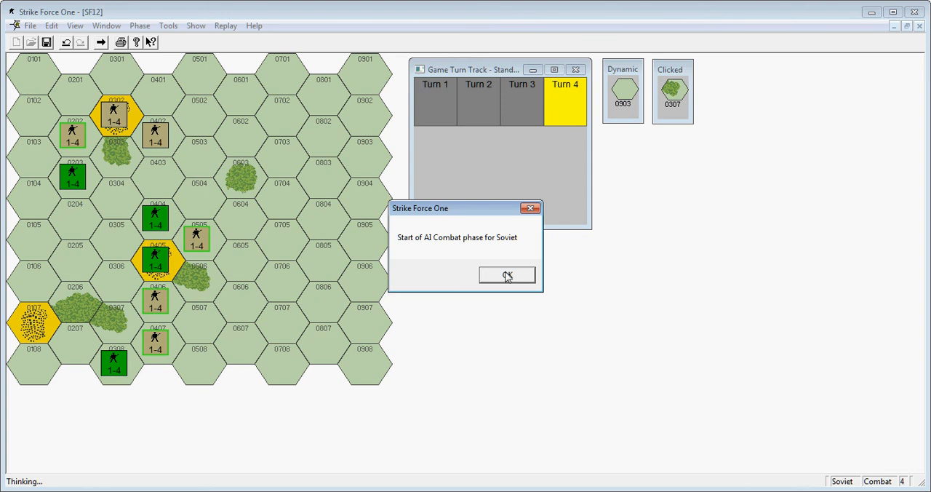
click(507, 275)
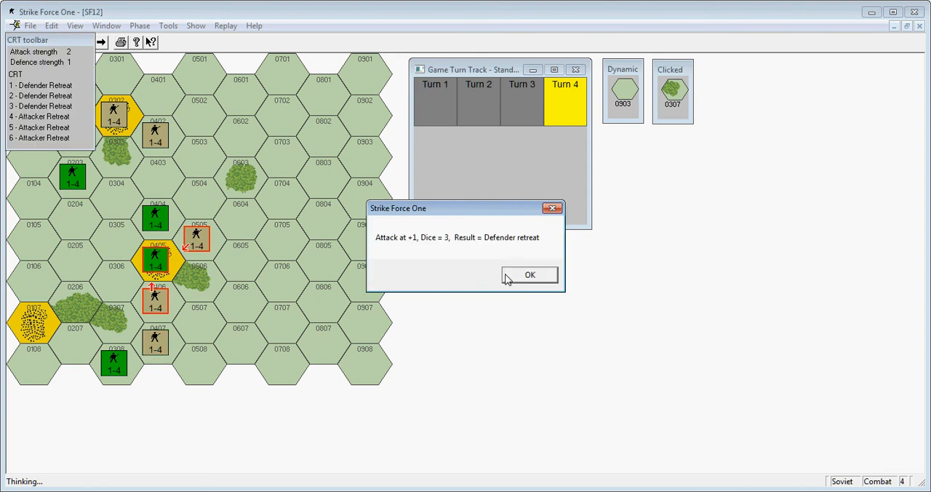
mouse_move(495, 278)
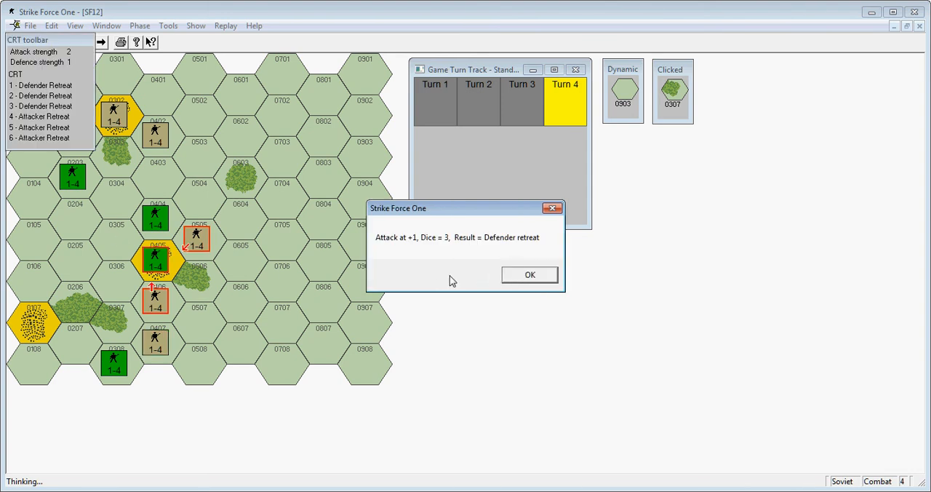
mouse_move(407, 245)
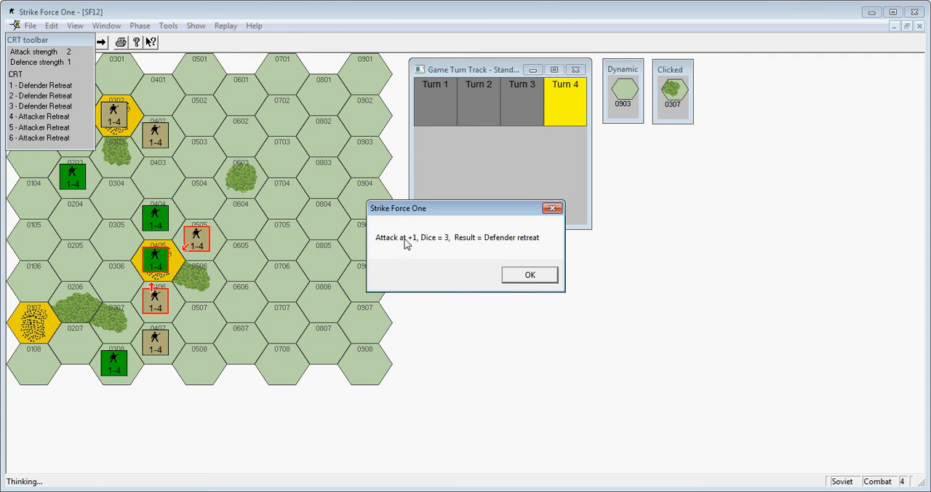
click(530, 274)
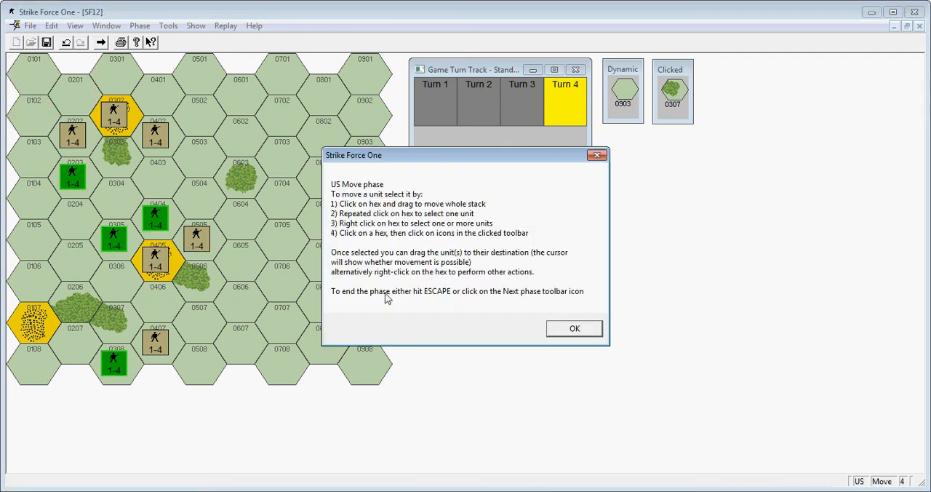
mouse_move(571, 328)
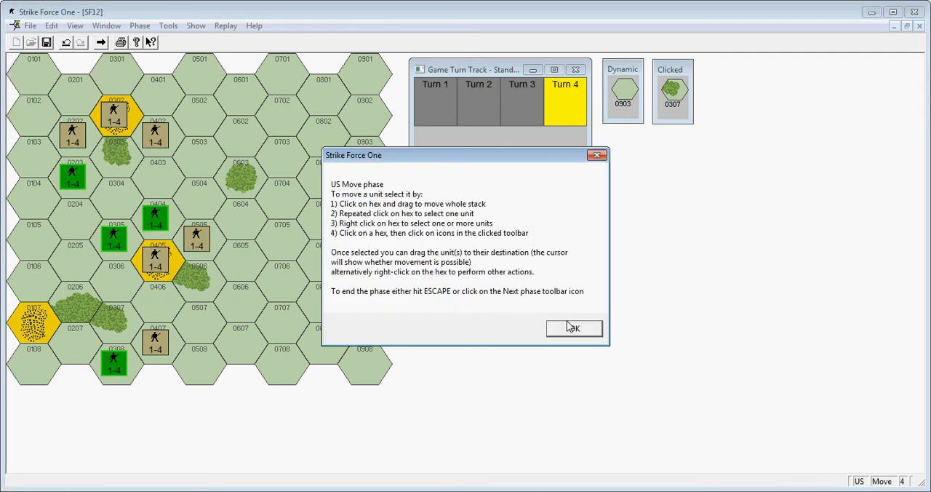
- Dismiss the move instructions and move a US infantry unit into hex 0306
click(573, 329)
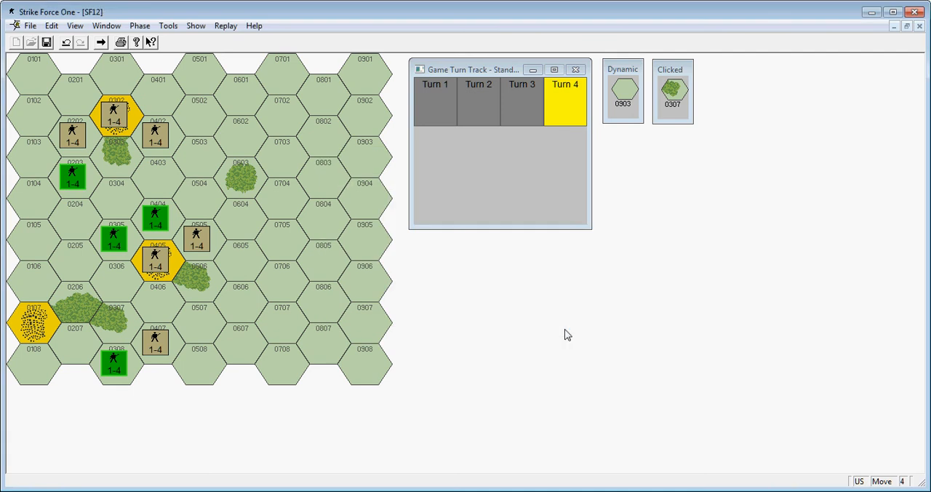
click(157, 286)
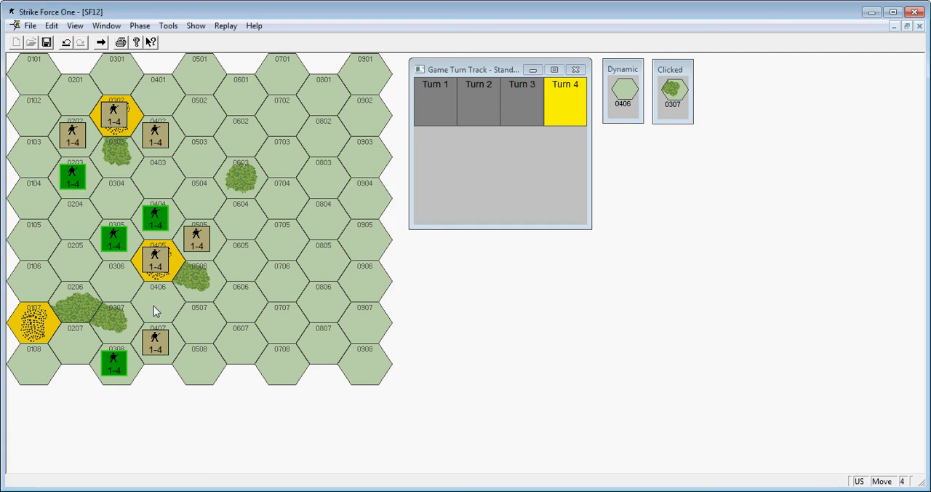
click(73, 178)
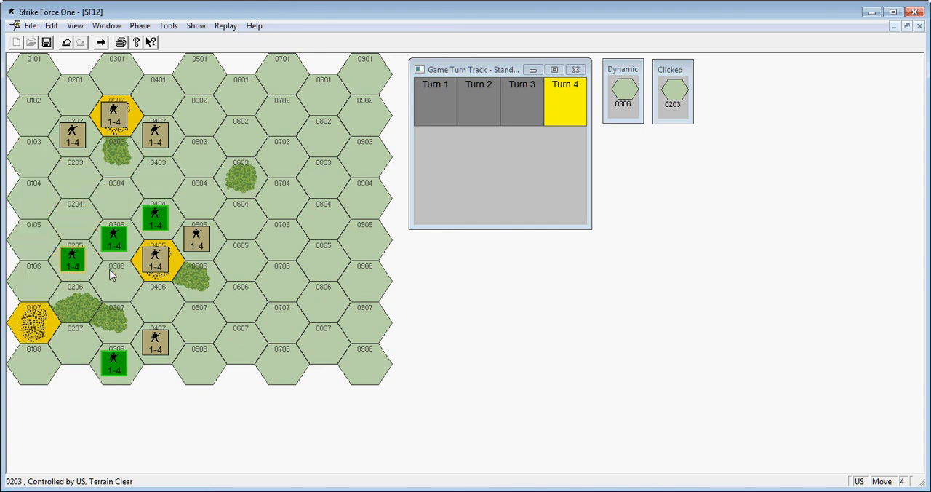
click(114, 279)
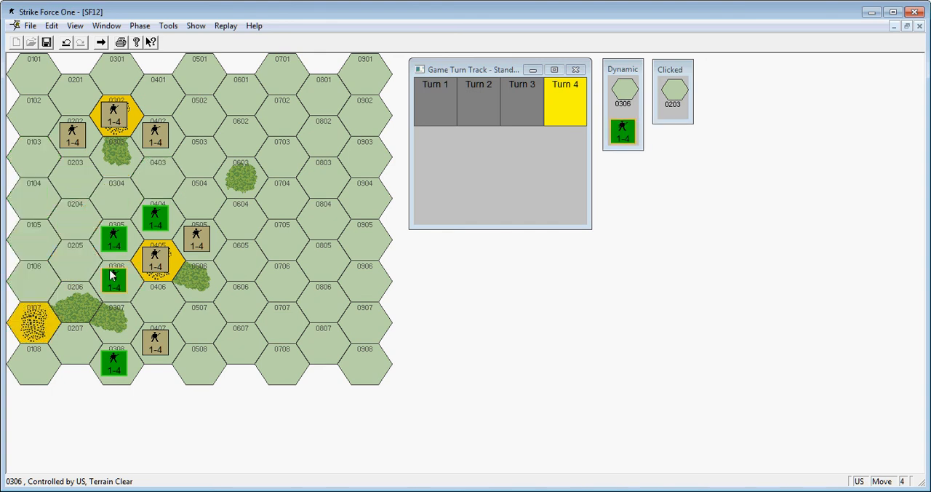
- Leave the unit in hex 0308 in place and confirm ending the US movement phase
click(113, 363)
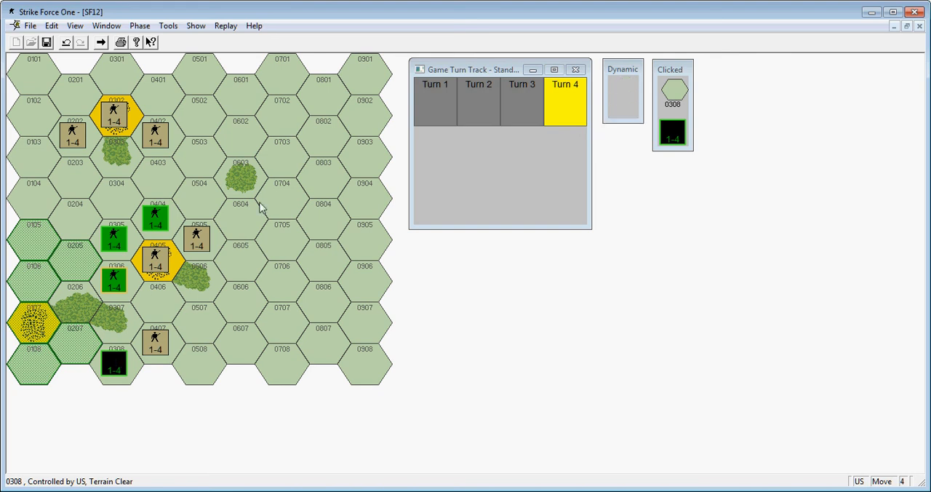
click(155, 215)
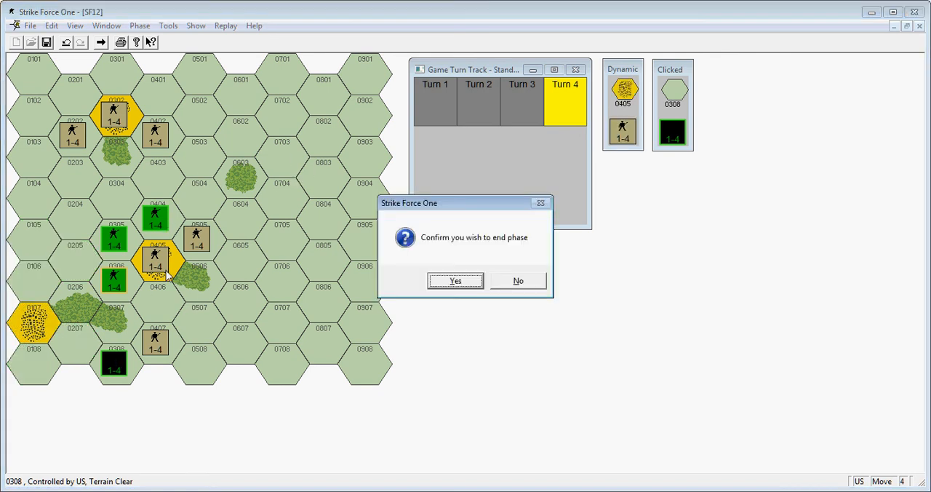
mouse_move(493, 288)
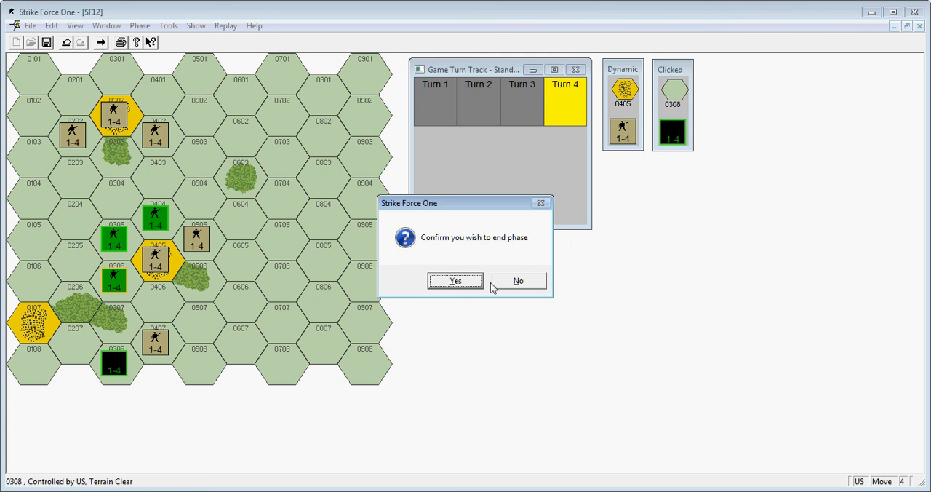
click(454, 281)
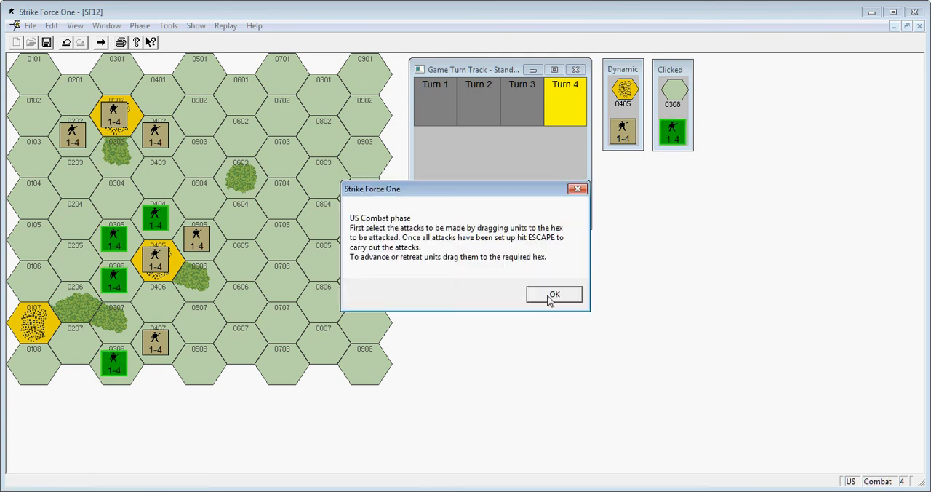
- Assign three US units to attack the Soviet unit in city hex 0405 at +2
click(554, 294)
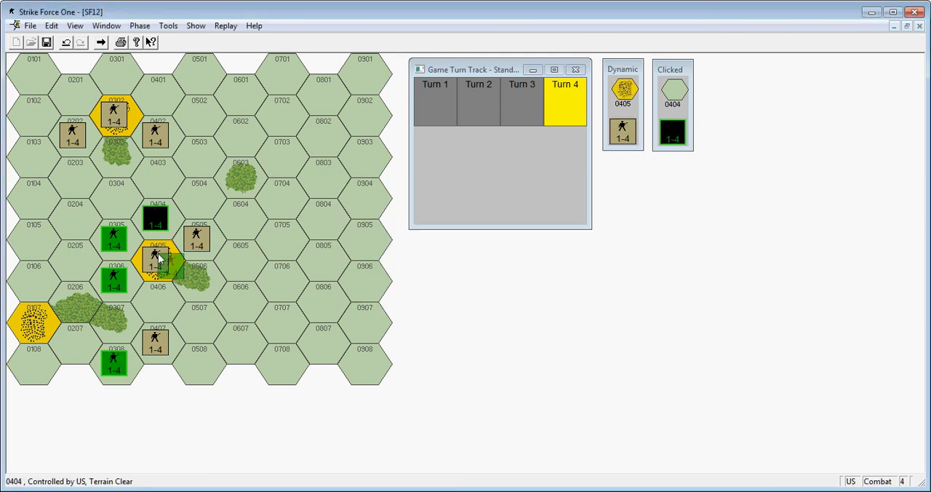
click(154, 259)
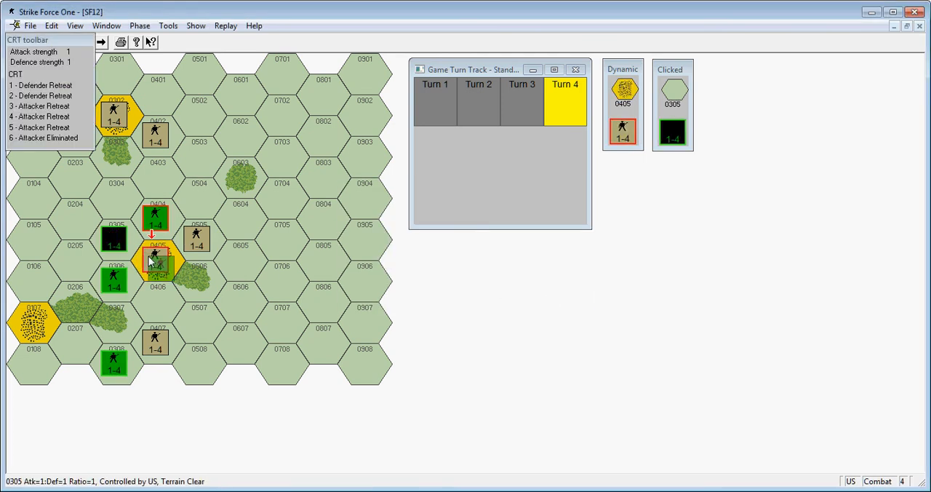
click(157, 262)
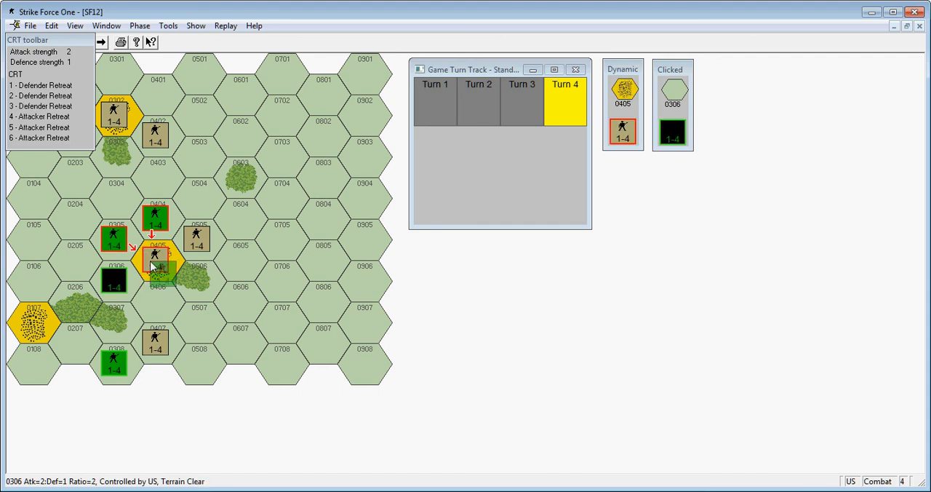
click(154, 256)
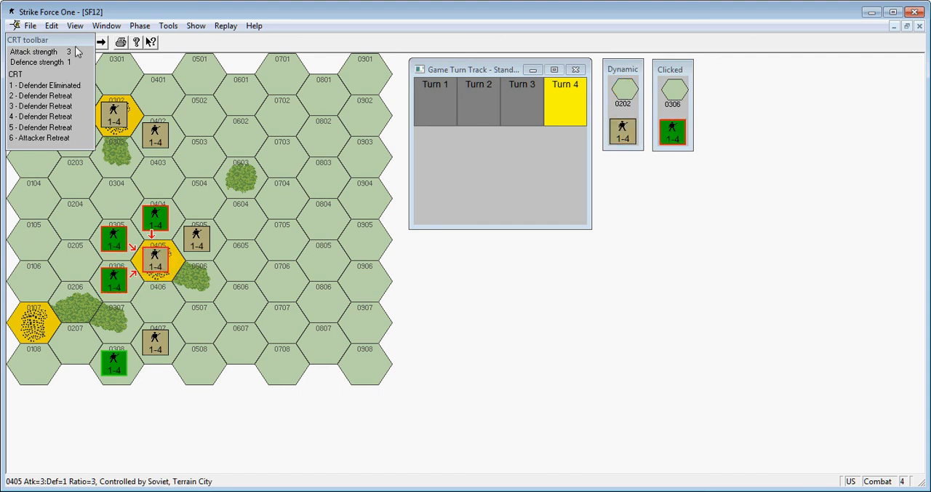
mouse_move(73, 142)
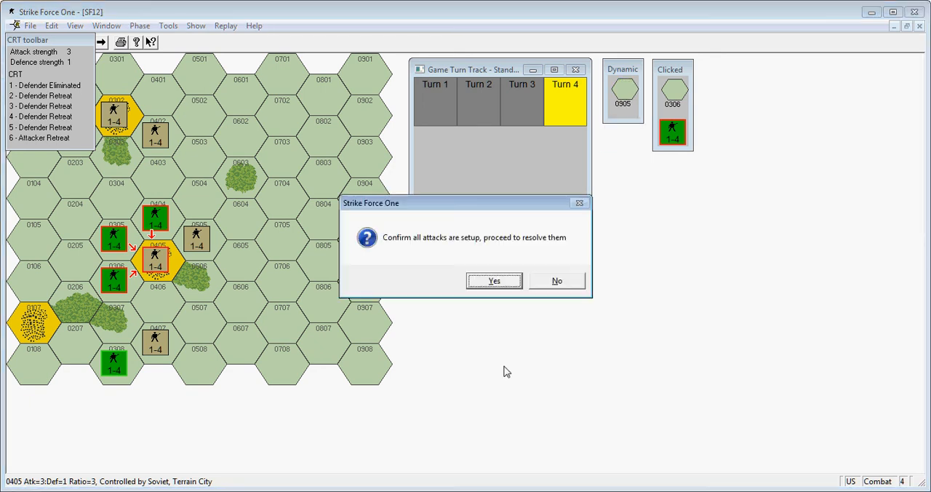
mouse_move(495, 282)
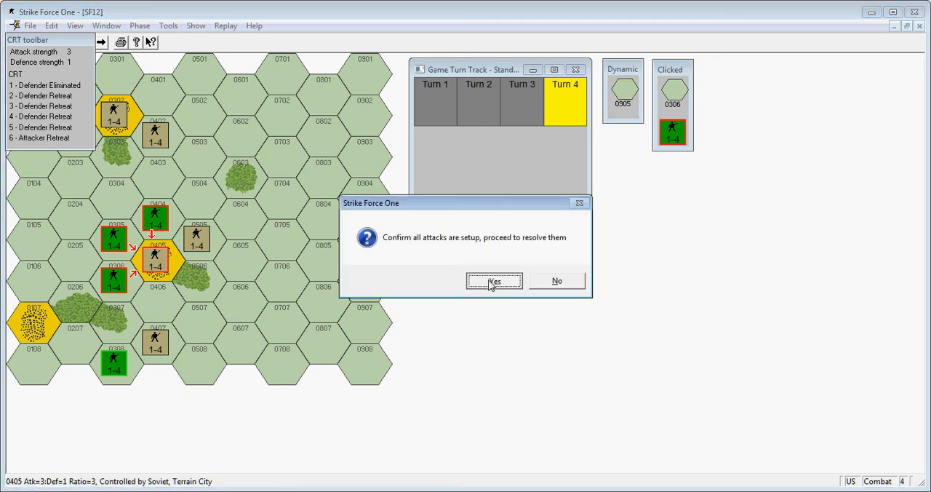
- Resolve the attack, rolling an attacker retreat that hands the Soviets the win
click(495, 281)
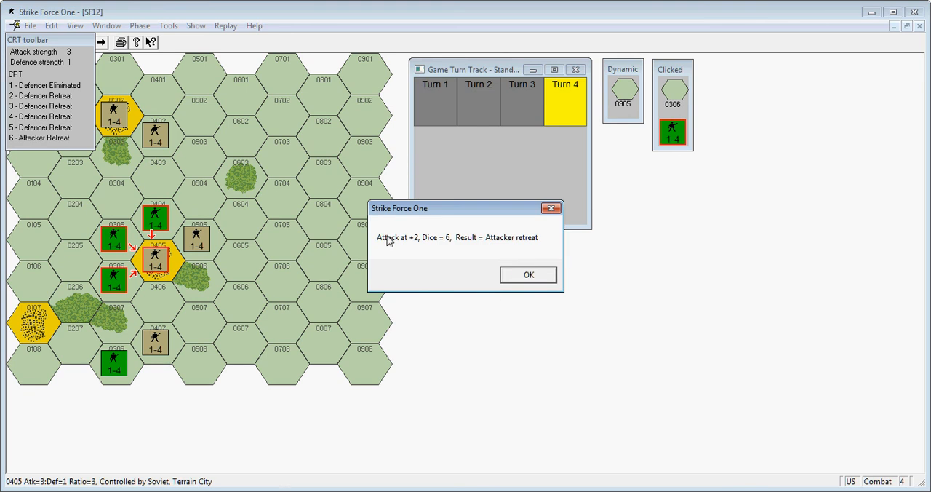
mouse_move(336, 236)
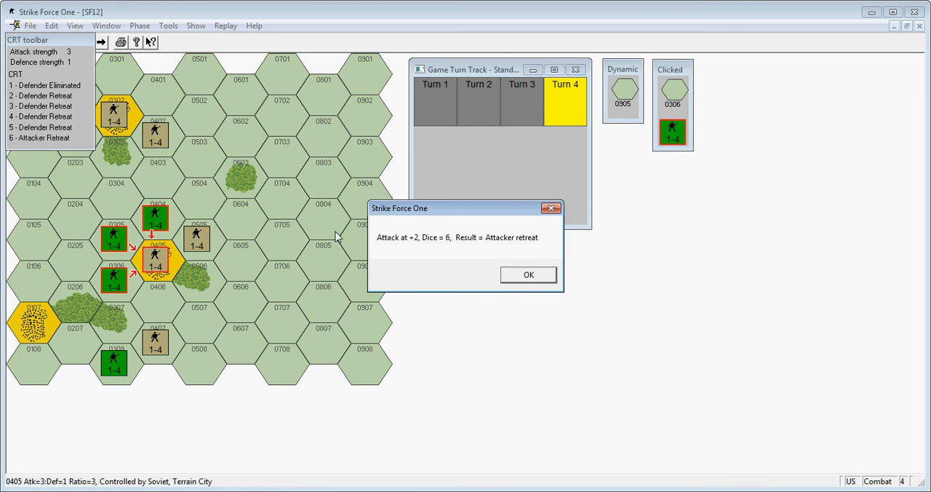
click(528, 274)
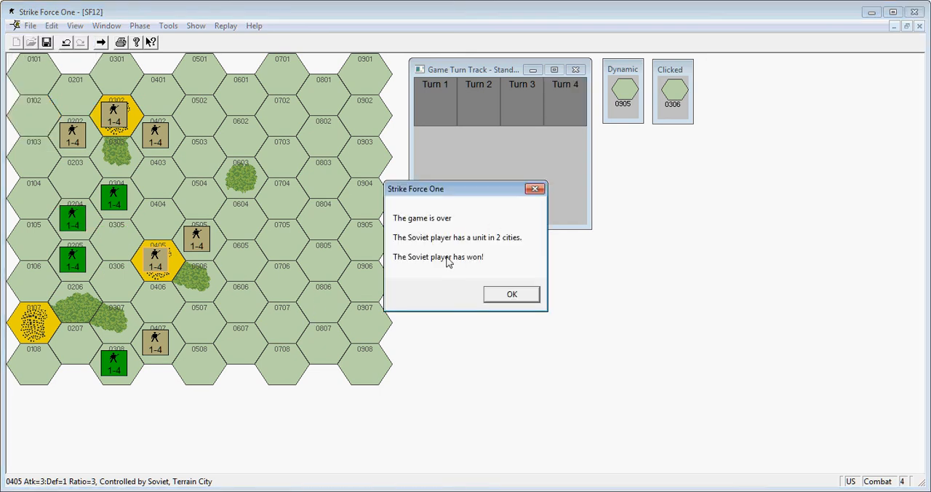
mouse_move(140, 279)
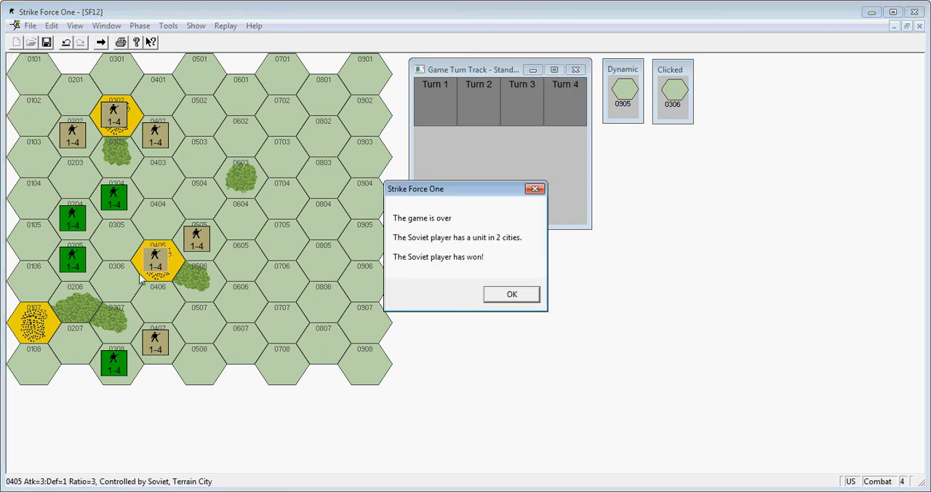
mouse_move(518, 259)
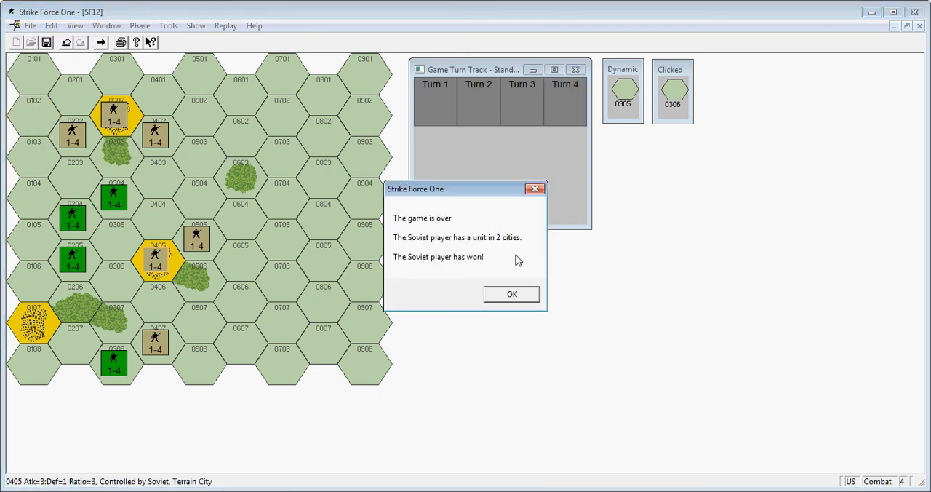
- Close the Game Over notice declaring the Soviet player the winner
click(512, 294)
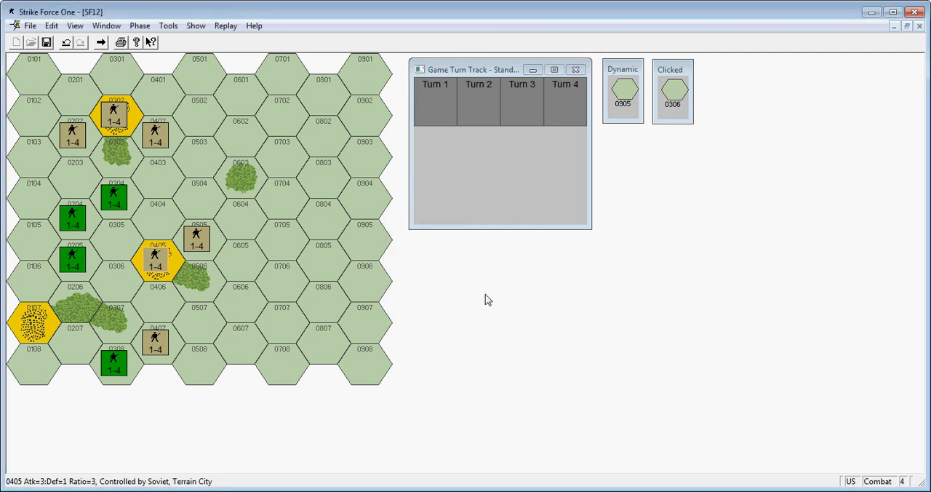
mouse_move(499, 295)
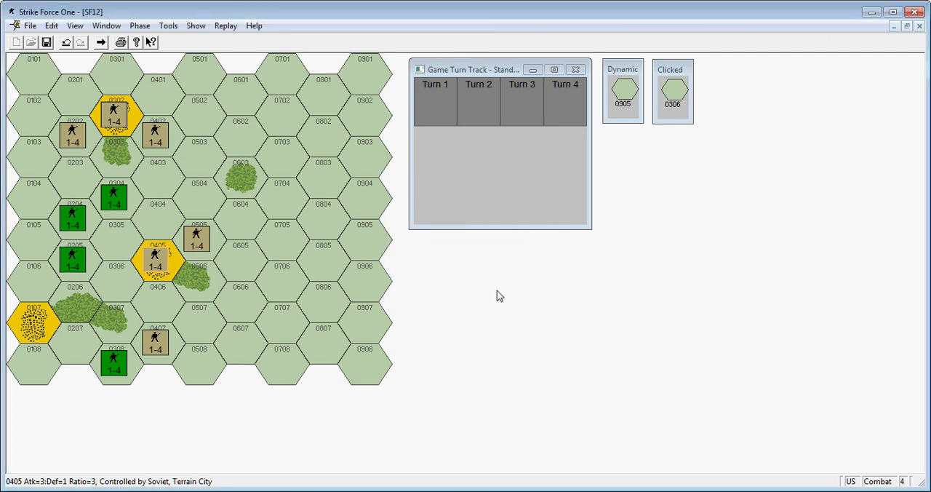